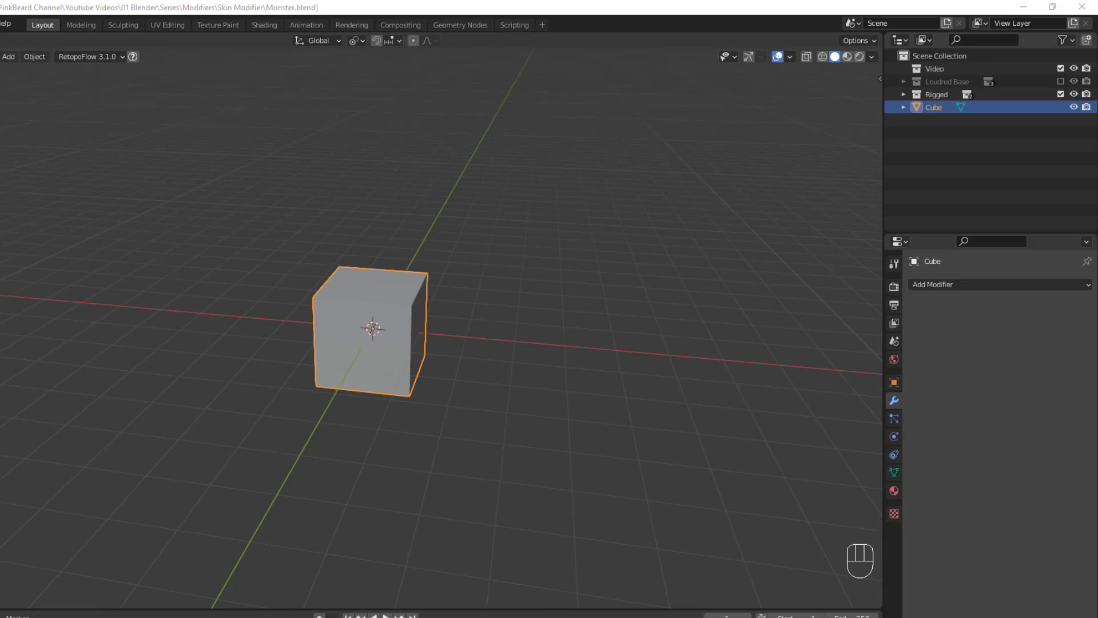
mouse_move(382, 312)
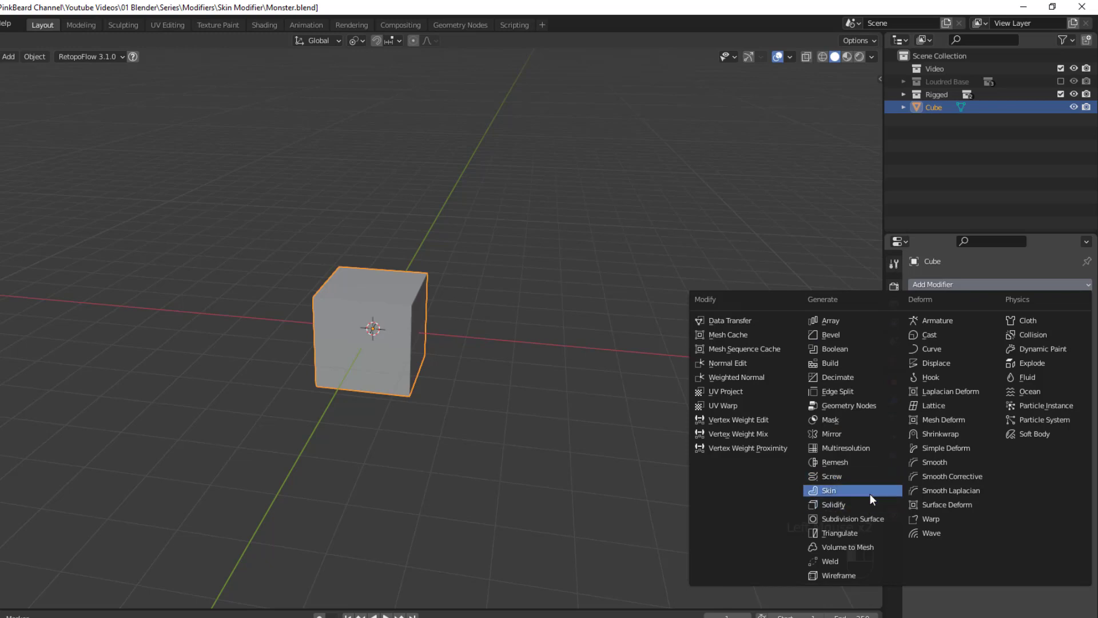
Add a Generate > Skin modifier to the cube and inspect the resulting strut frame
click(829, 489)
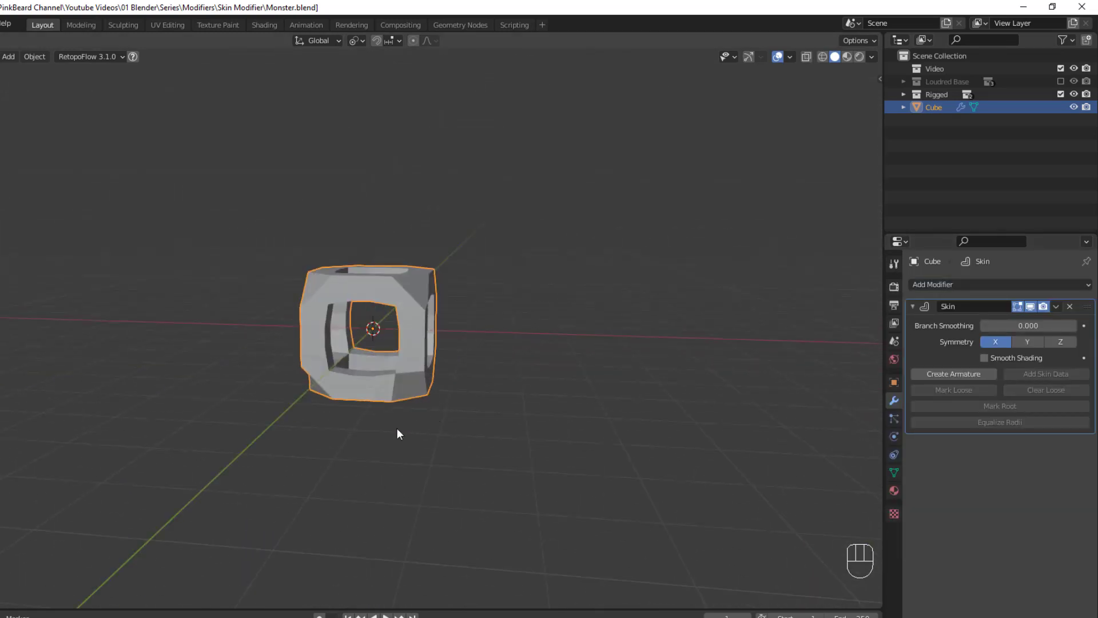
mouse_move(389, 388)
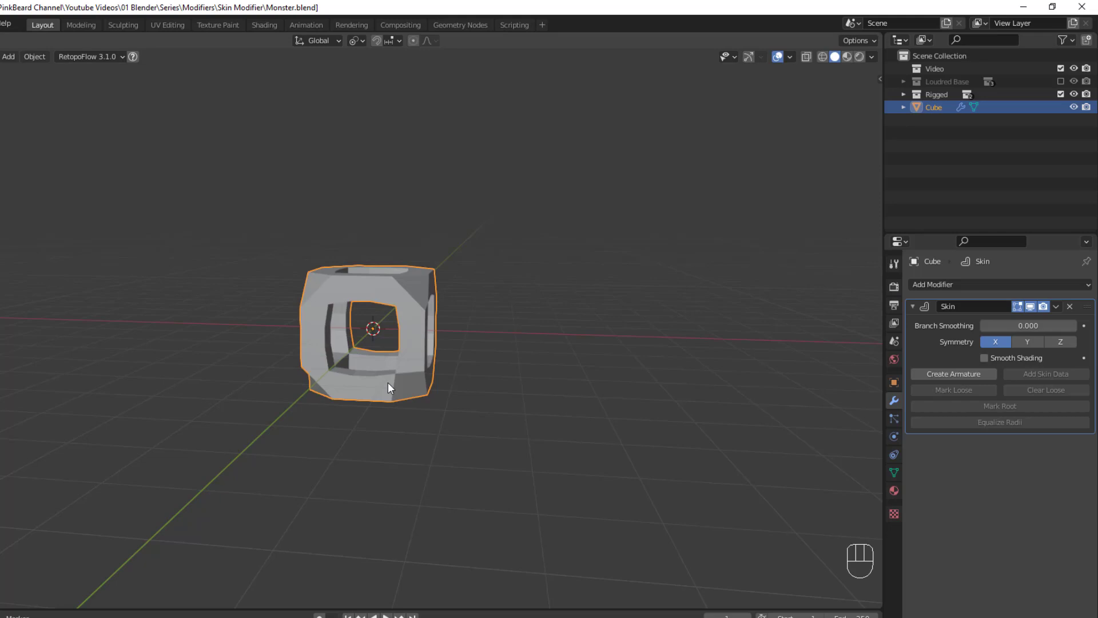
scroll(up, 3)
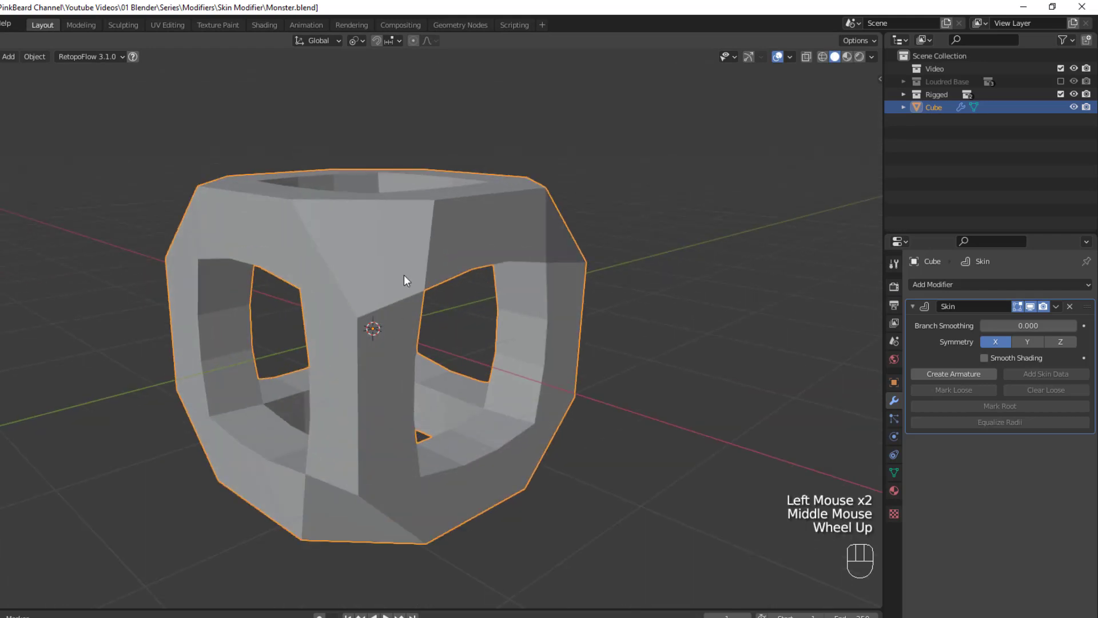
mouse_move(308, 229)
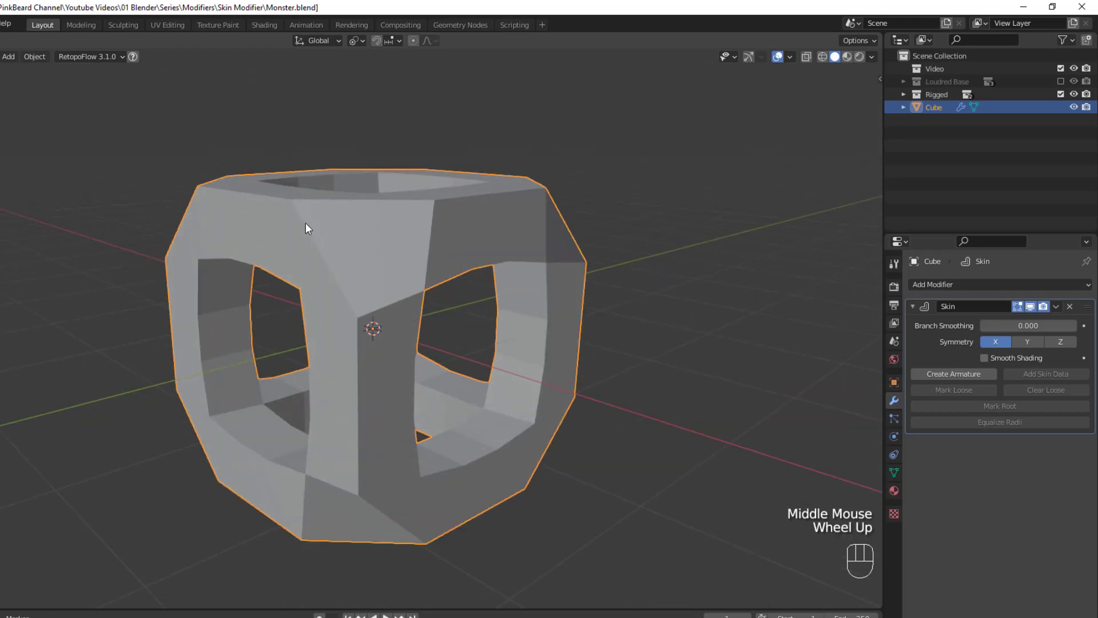
scroll(up, 3)
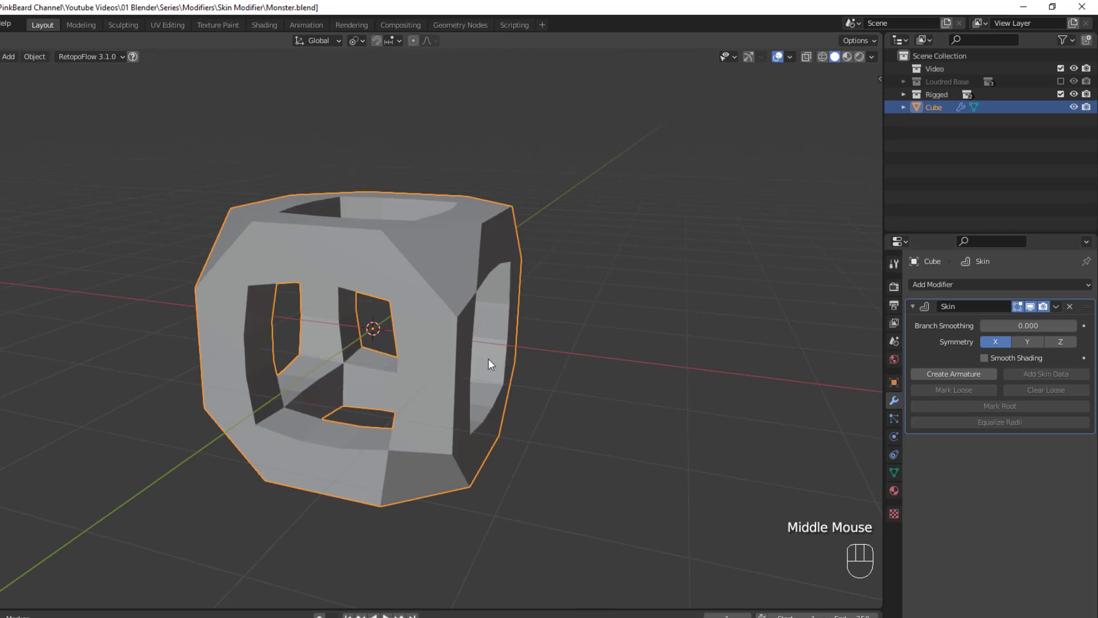
In Edit Mode, merge all the cube's vertices At Center into one skinned point
key(Tab)
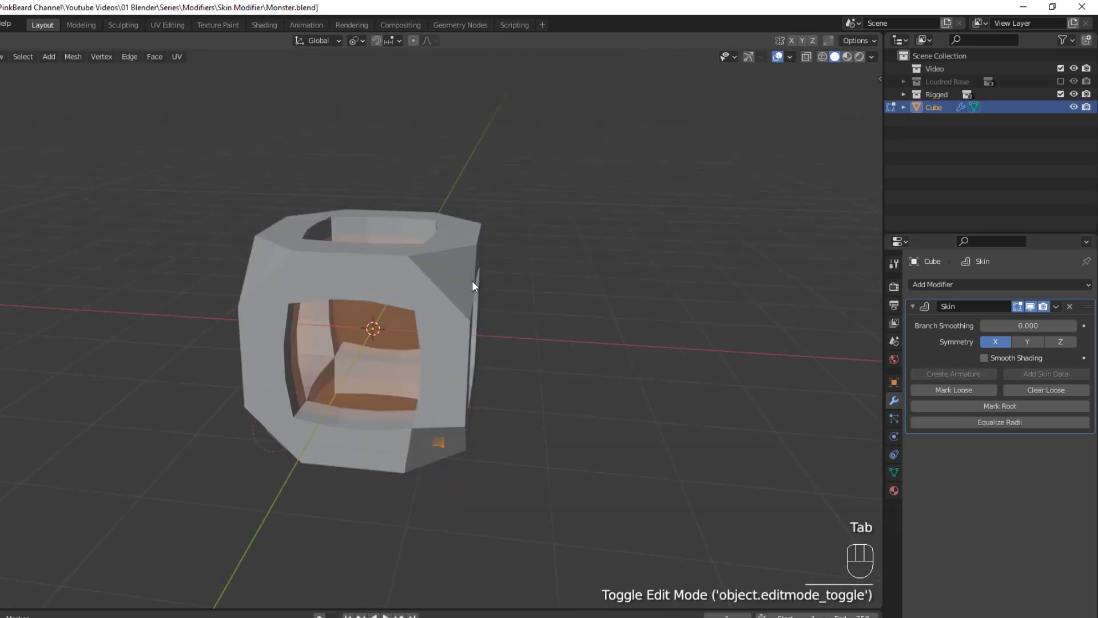
key(m)
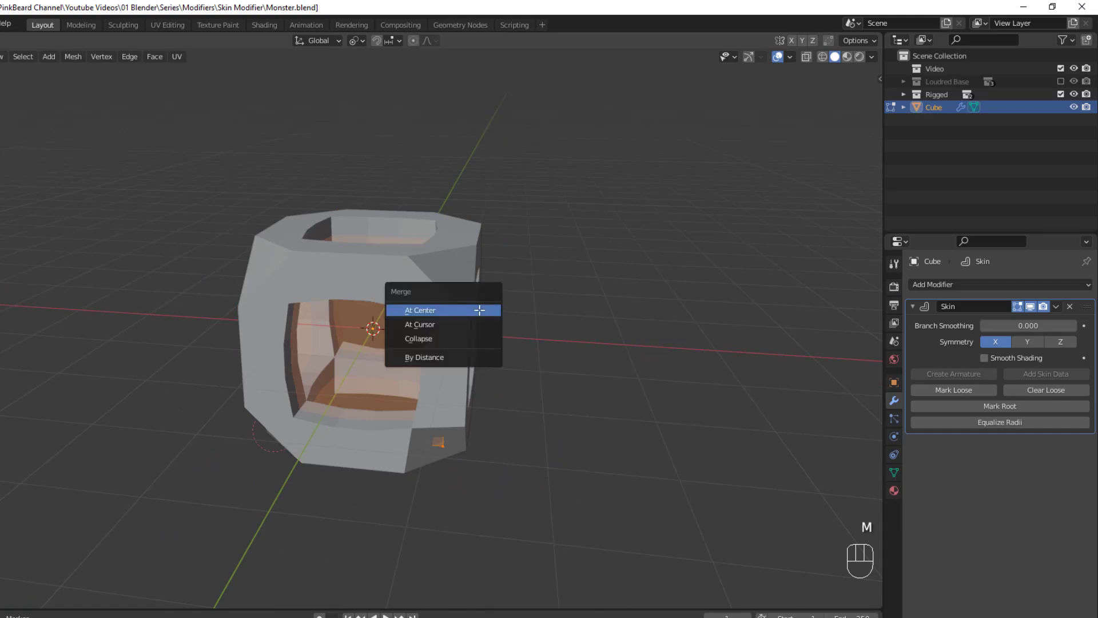
click(420, 310)
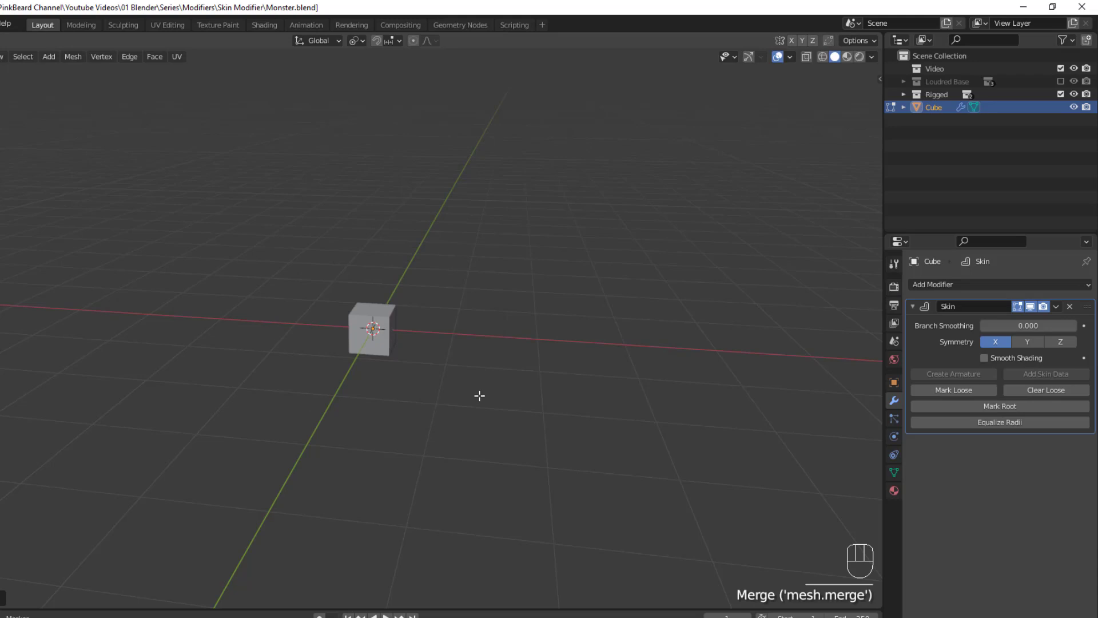
mouse_move(632, 344)
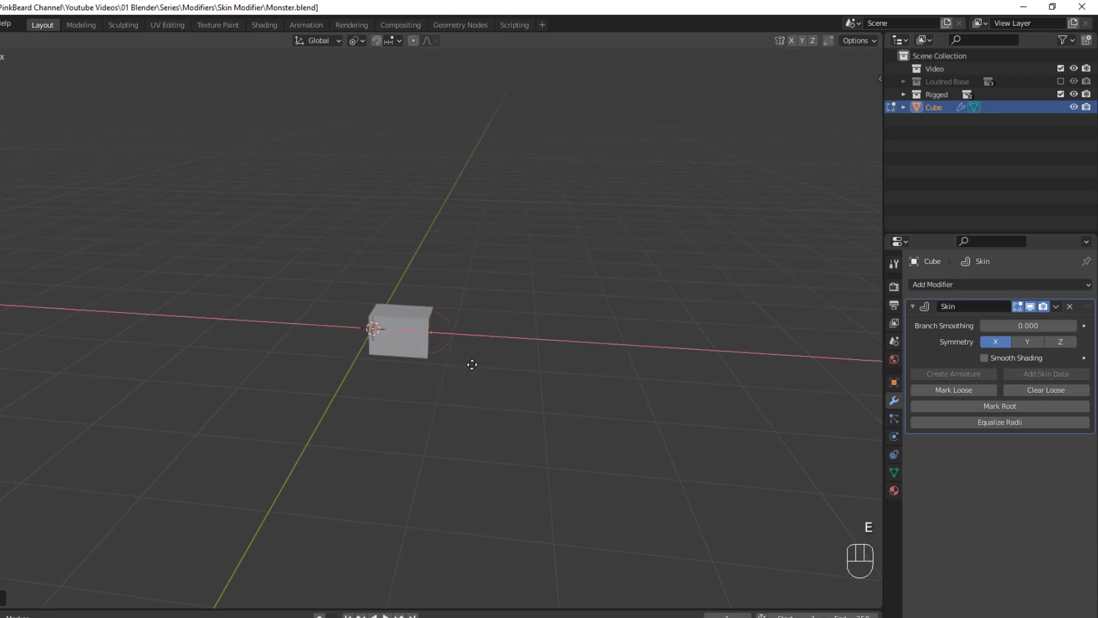
Extrude a crossbar, then a stem from its middle vertex with two angled branches
key(e)
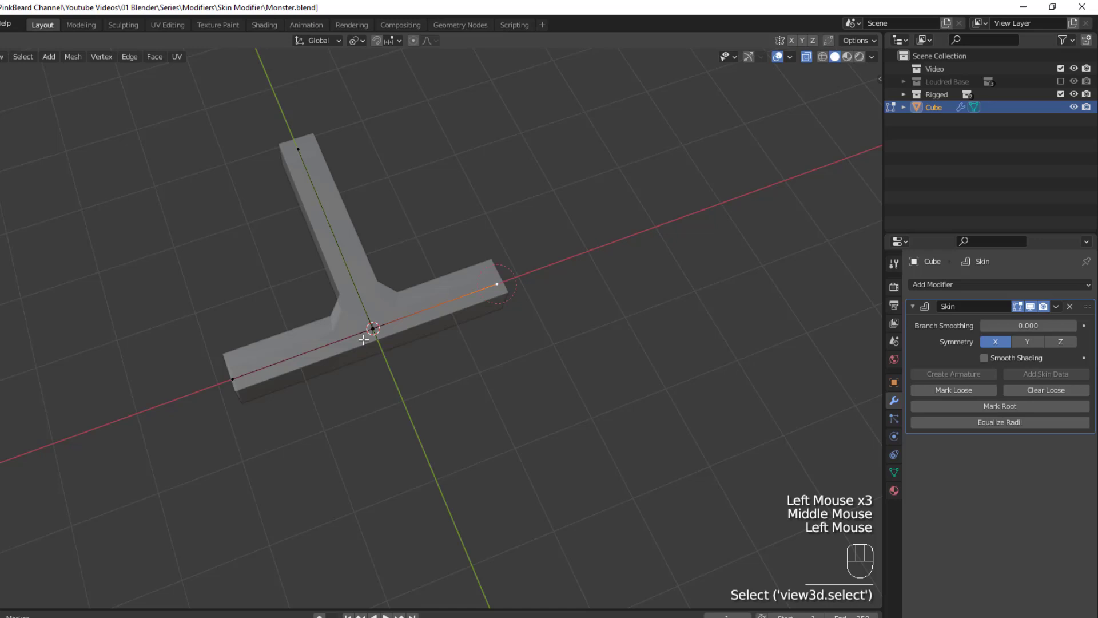
click(299, 149)
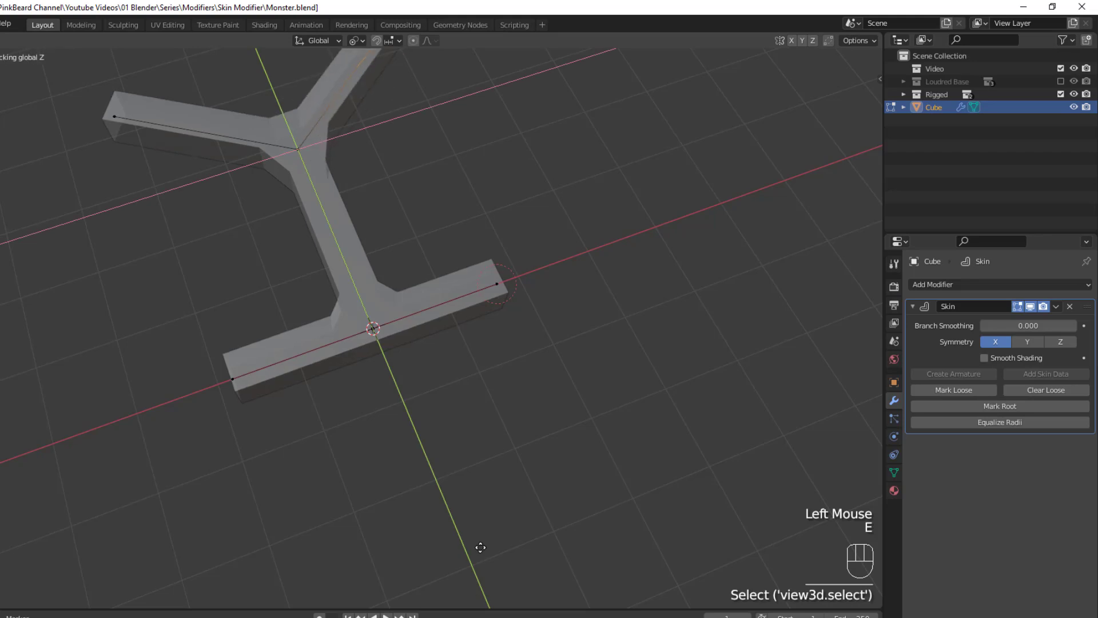
scroll(down, 3)
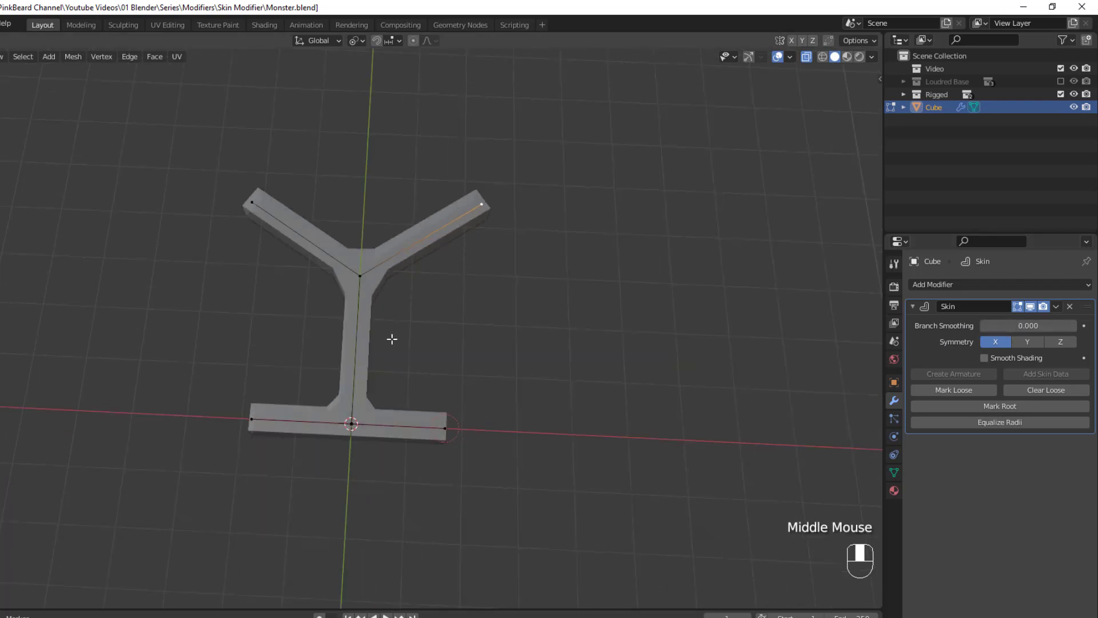
Scale up the selected vertices' skin radius to thicken the limbs
scroll(up, 3)
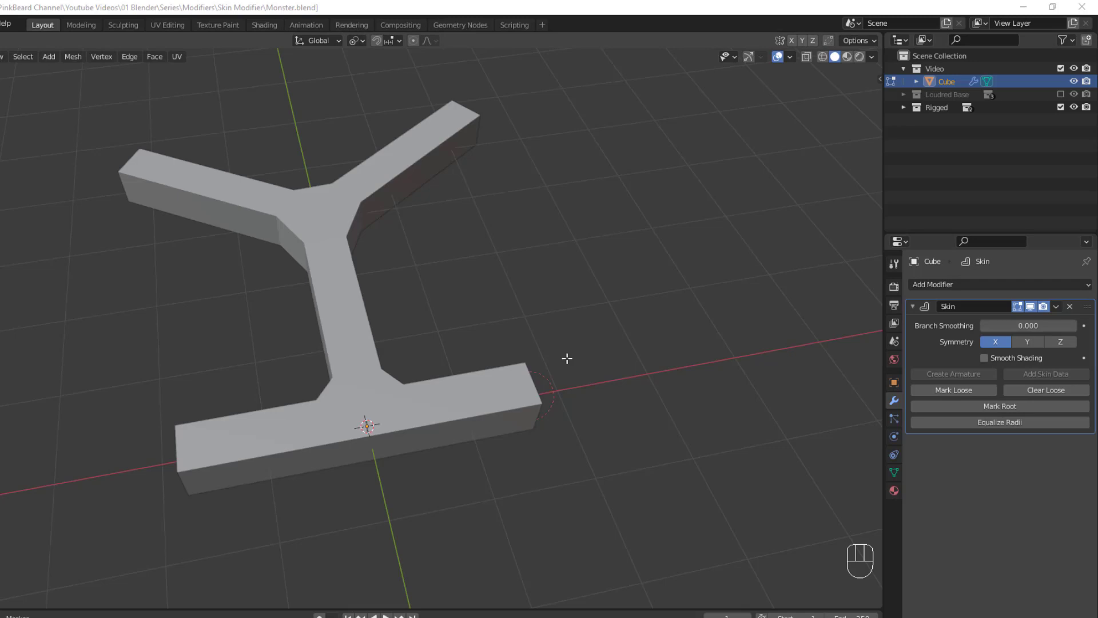
mouse_move(260, 272)
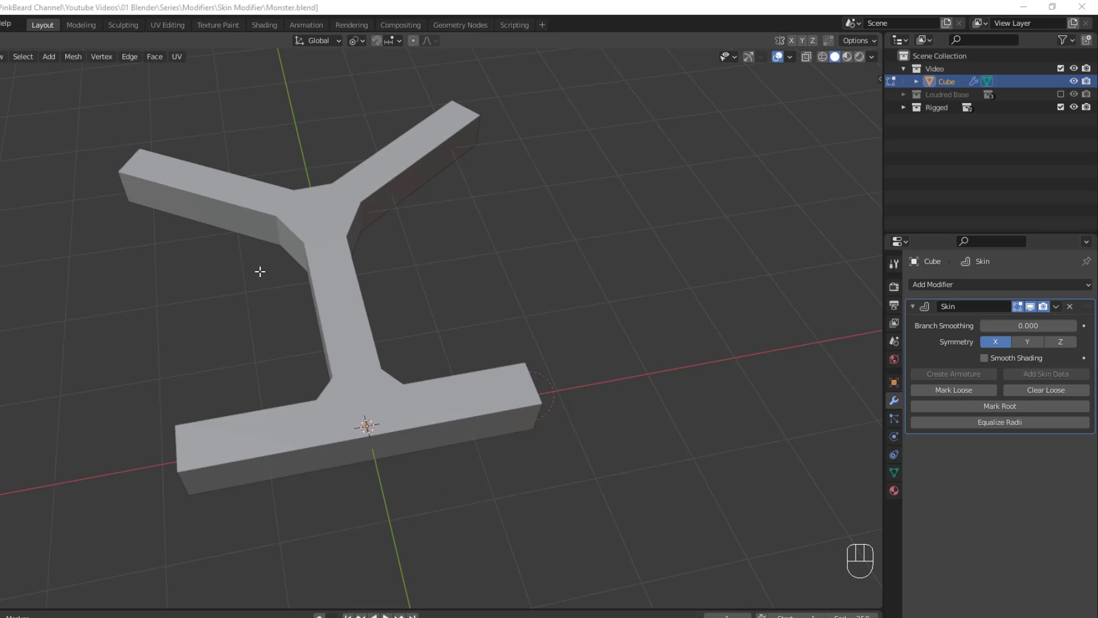
mouse_move(526, 411)
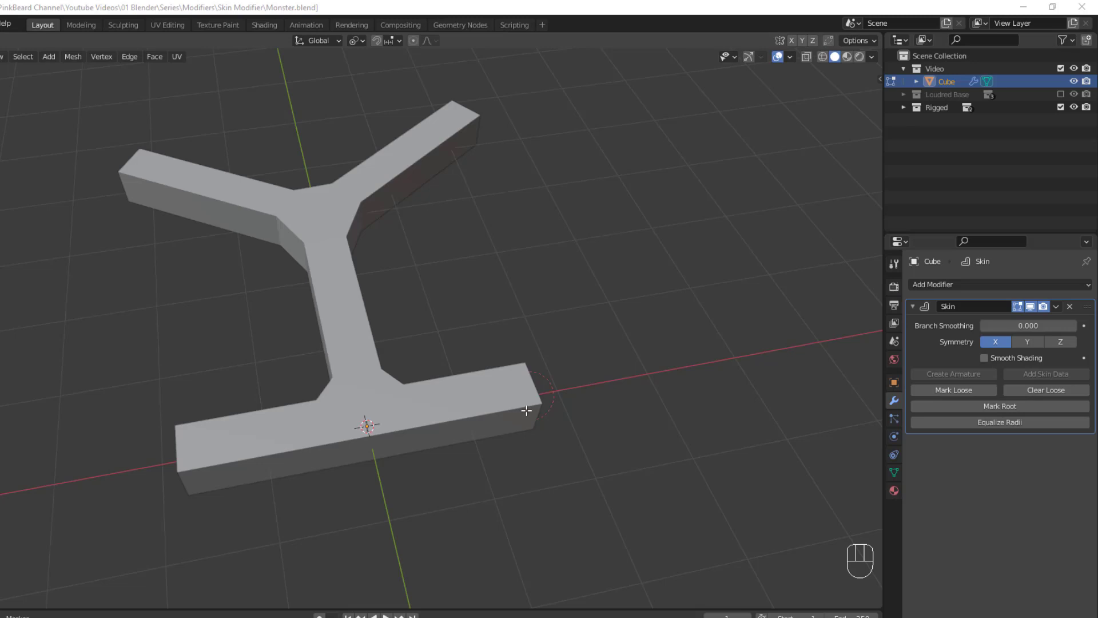
mouse_move(556, 406)
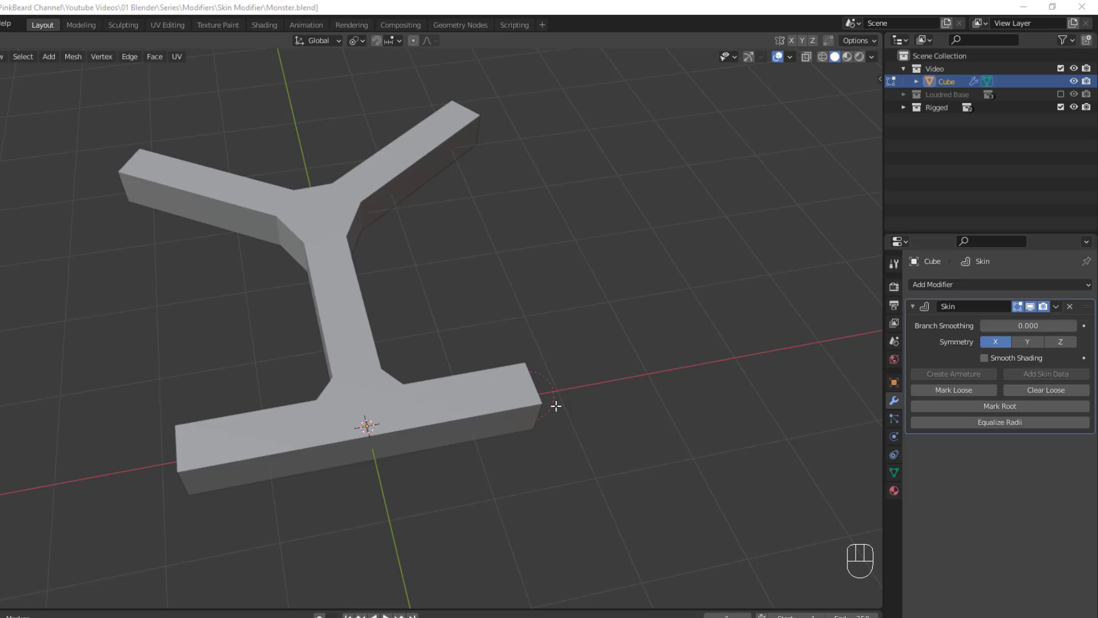
mouse_move(994, 285)
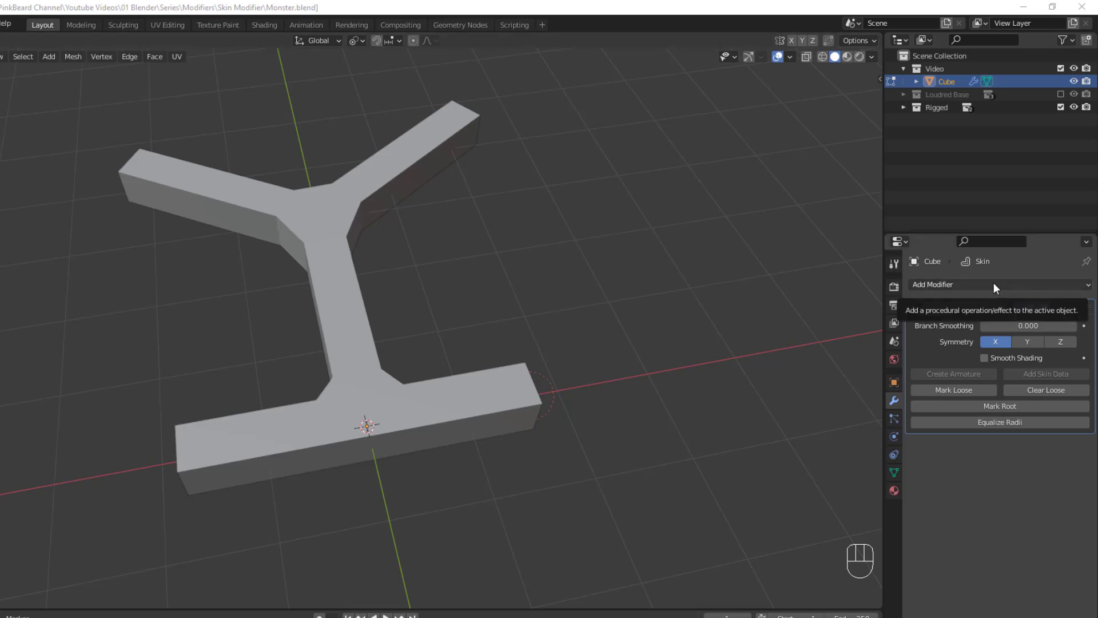
Enable Smooth Shading on the Skin modifier and add a Subdivision Surface modifier
click(934, 284)
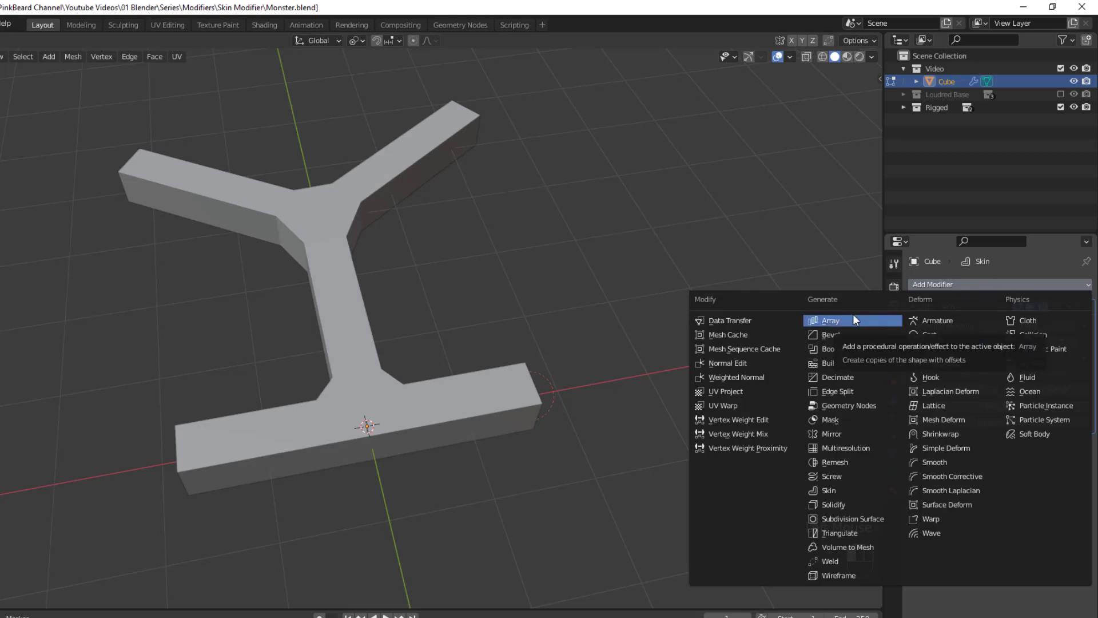
mouse_move(859, 319)
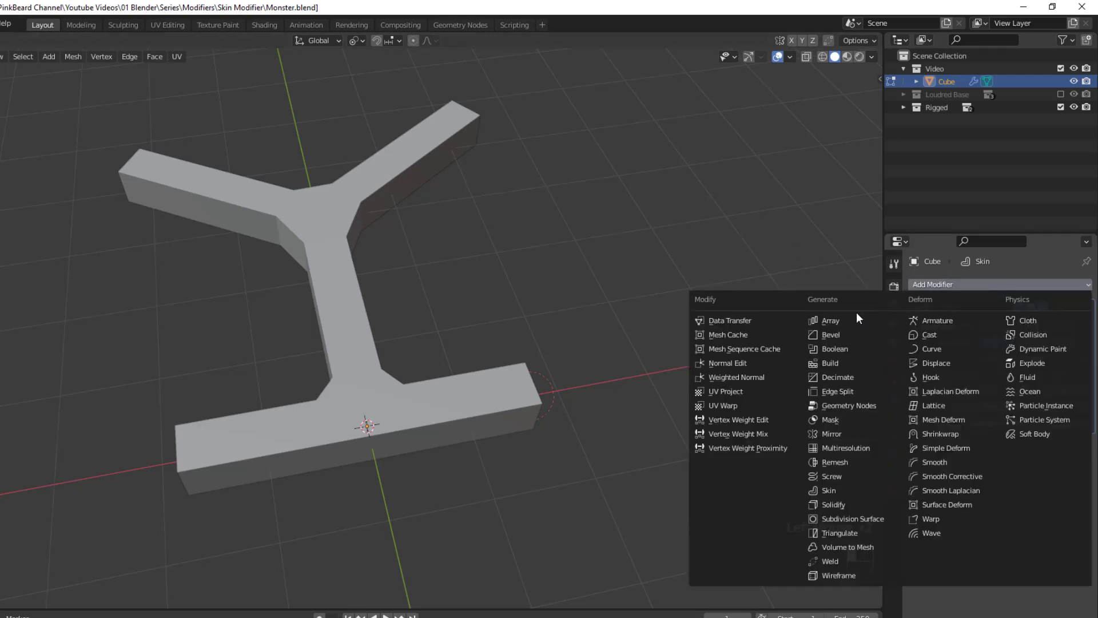
mouse_move(850, 518)
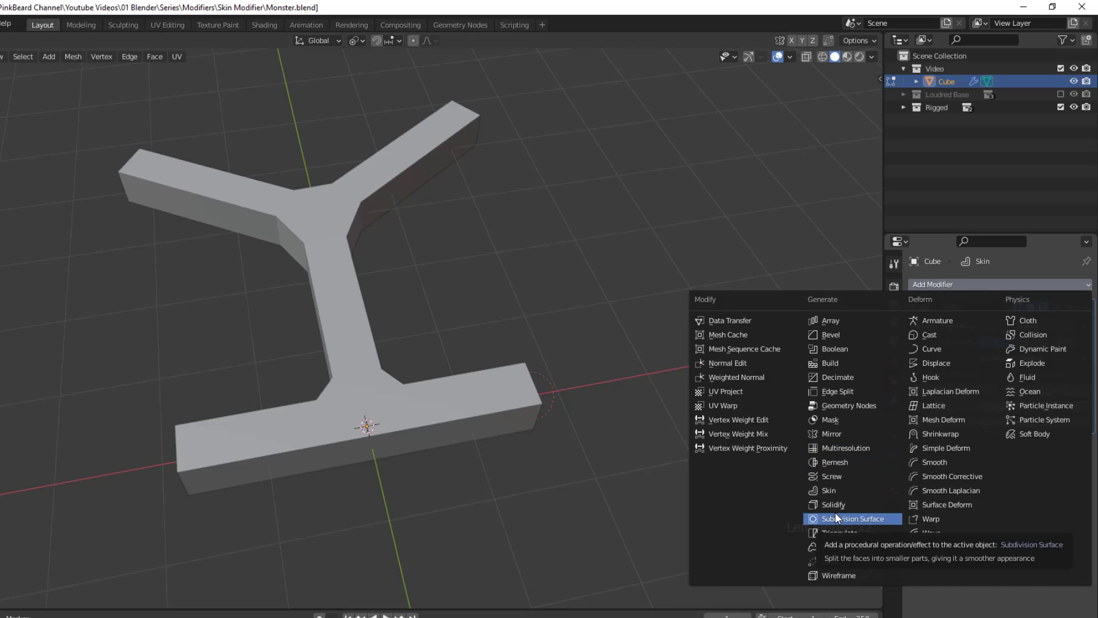
click(850, 518)
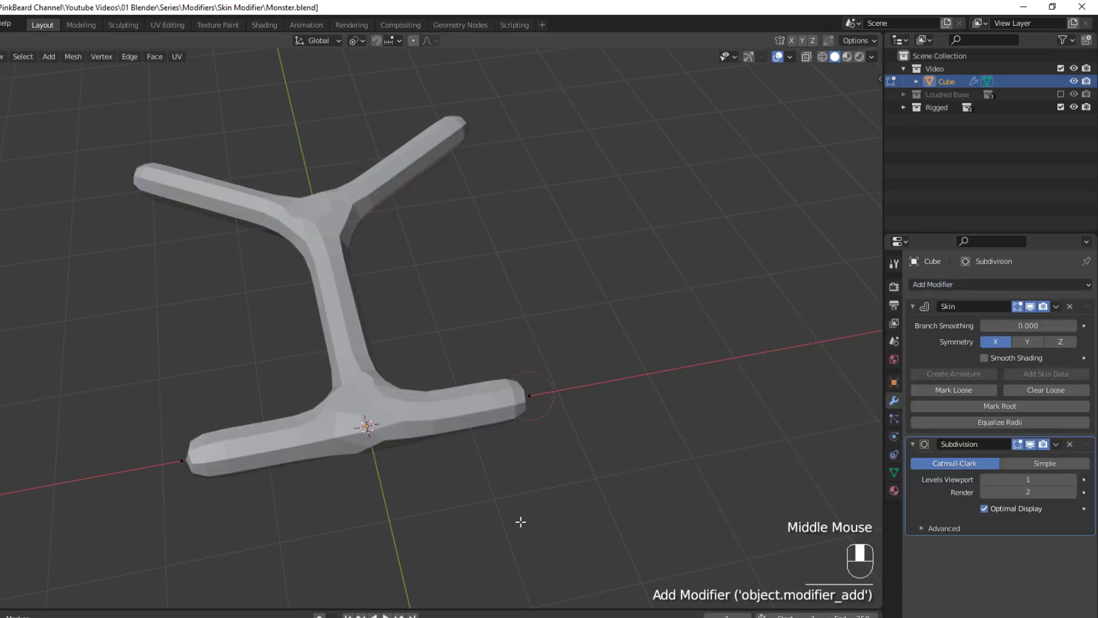
scroll(up, 3)
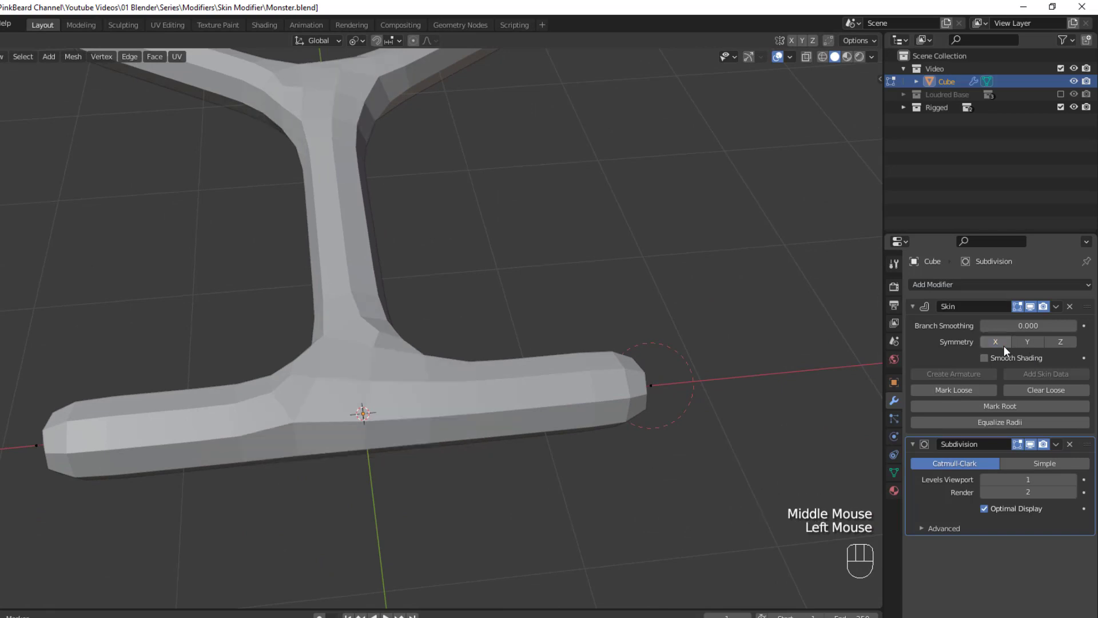
scroll(up, 3)
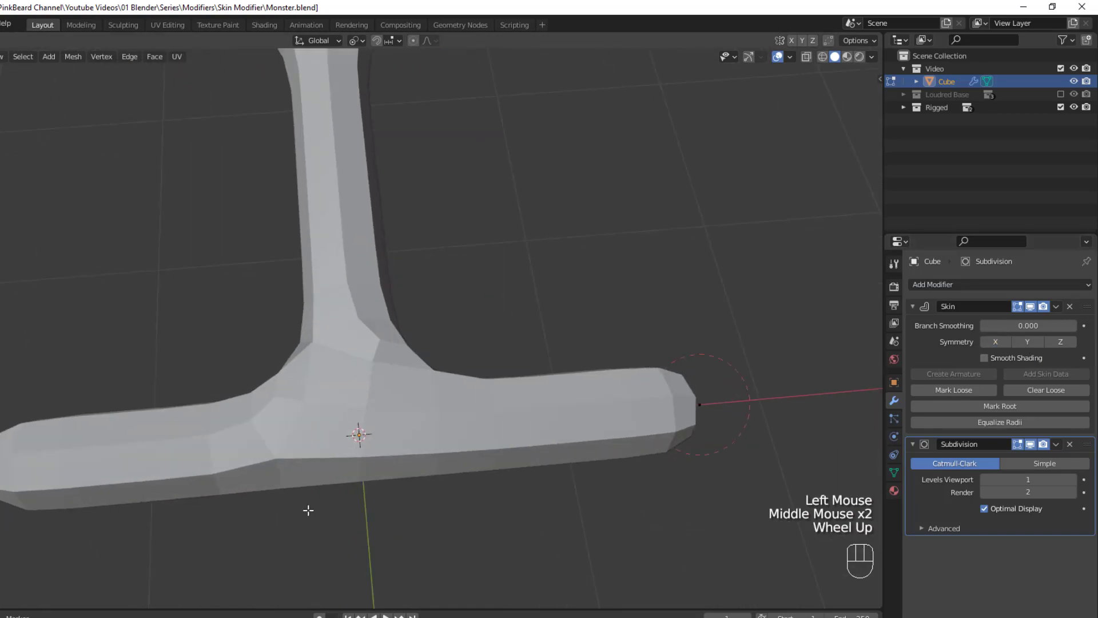
click(996, 342)
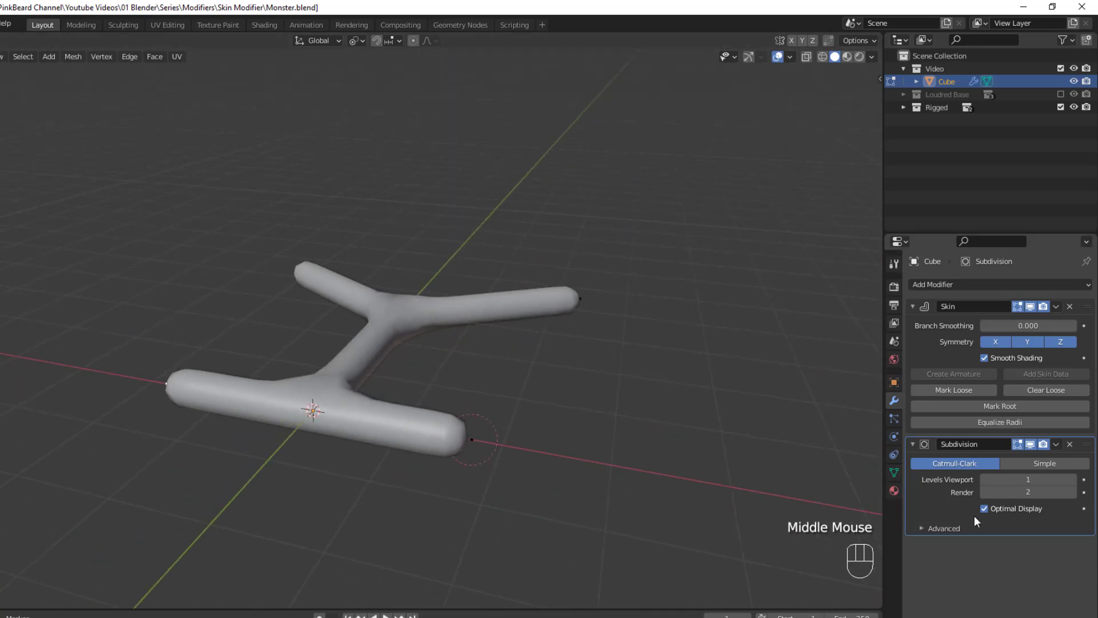
Turn off Smooth Shading, then mark the branch junction vertex as loose
click(894, 473)
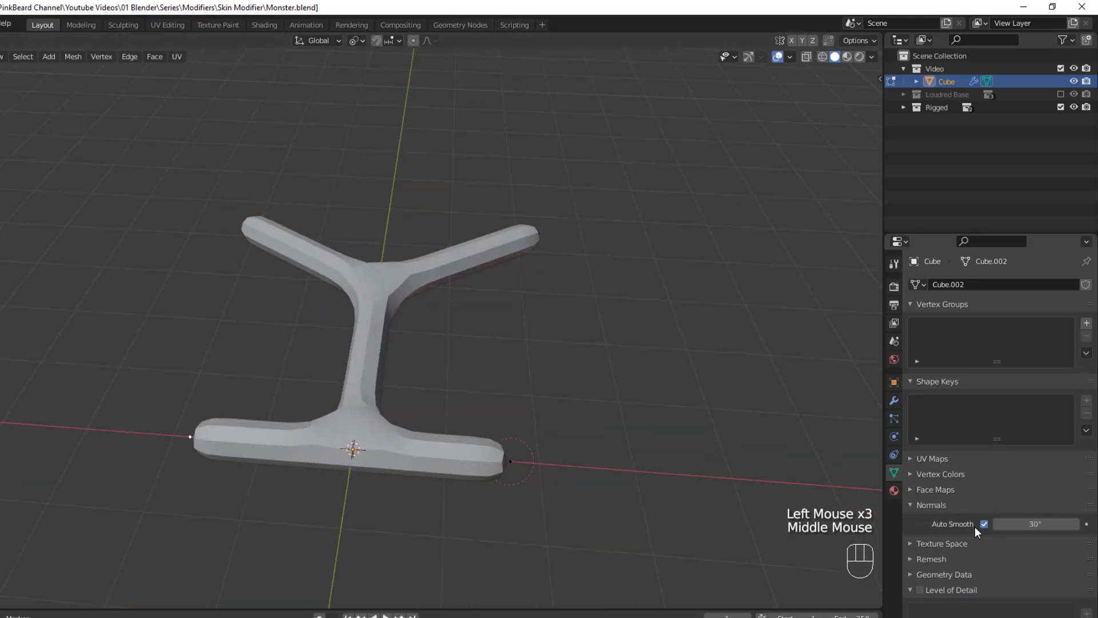
click(894, 401)
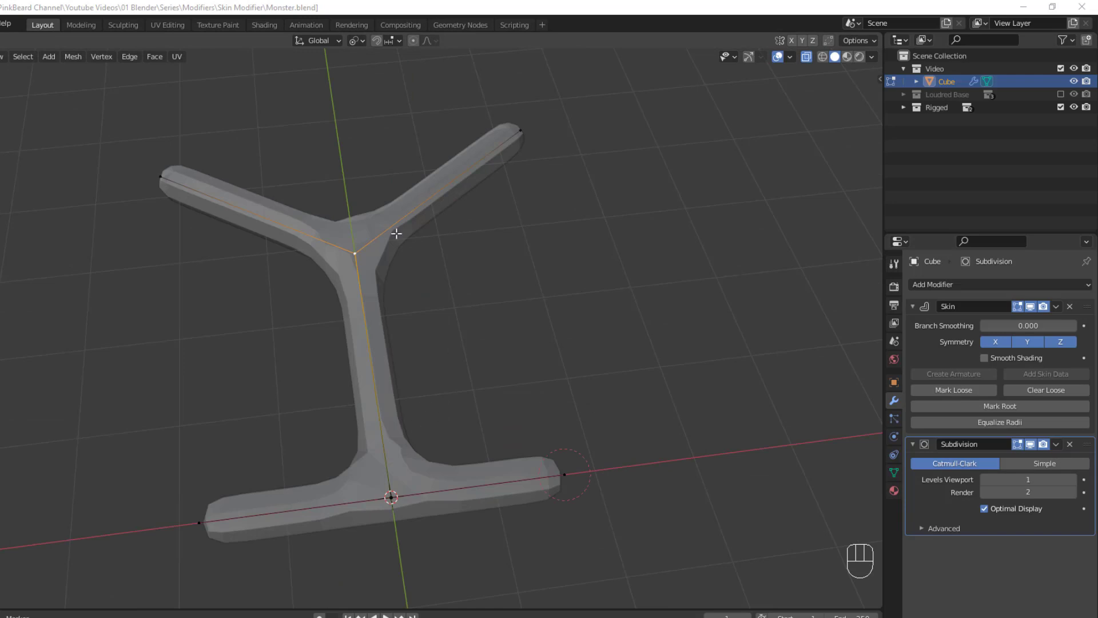
click(352, 254)
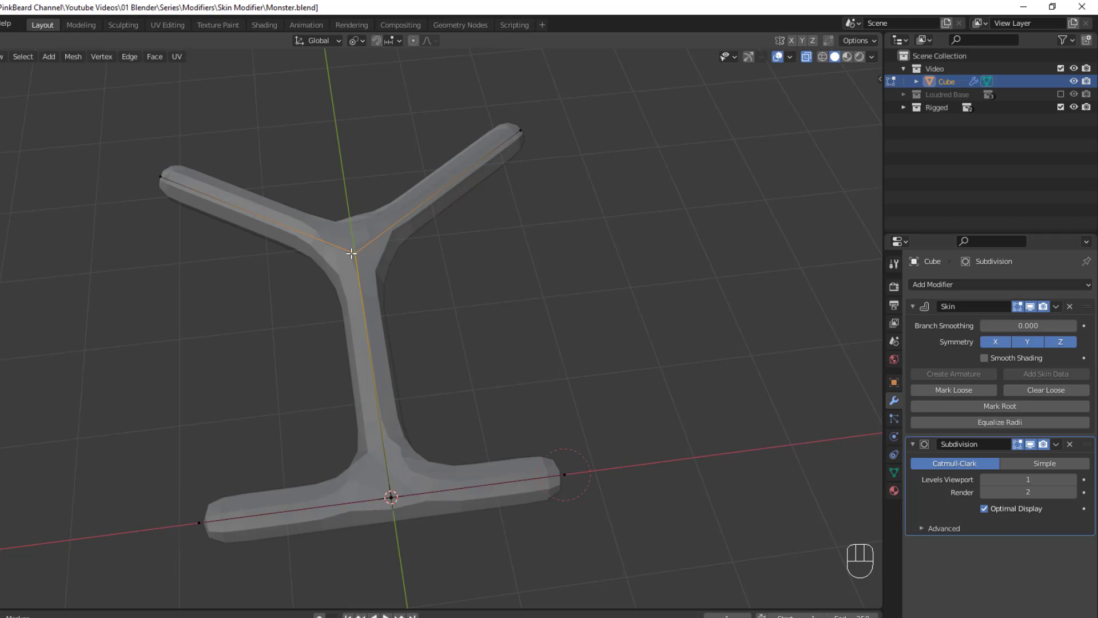
mouse_move(462, 242)
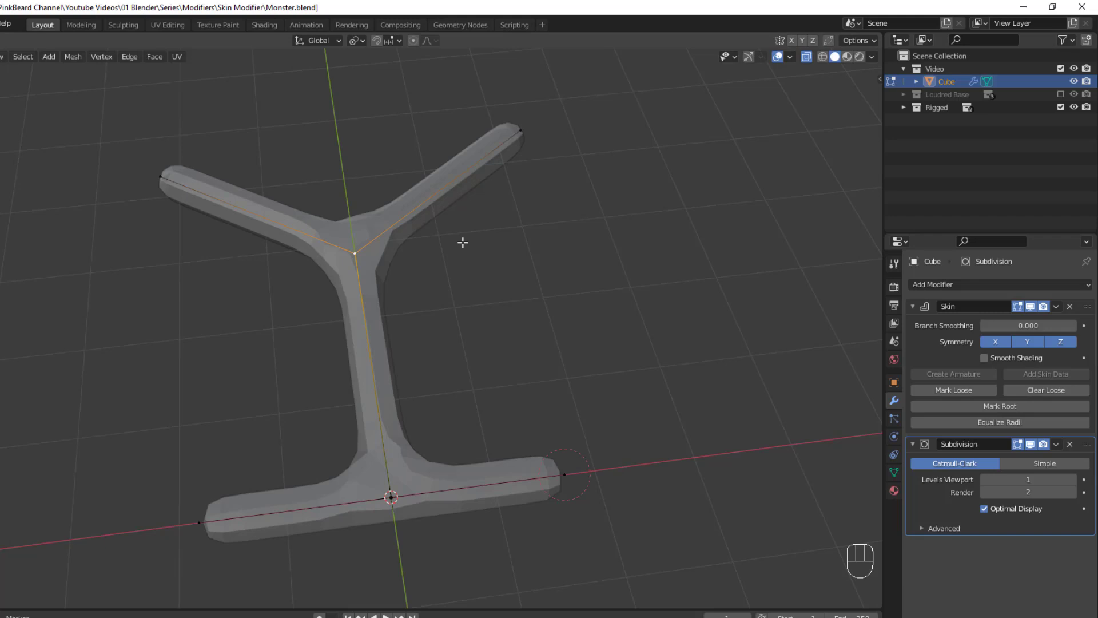
click(953, 389)
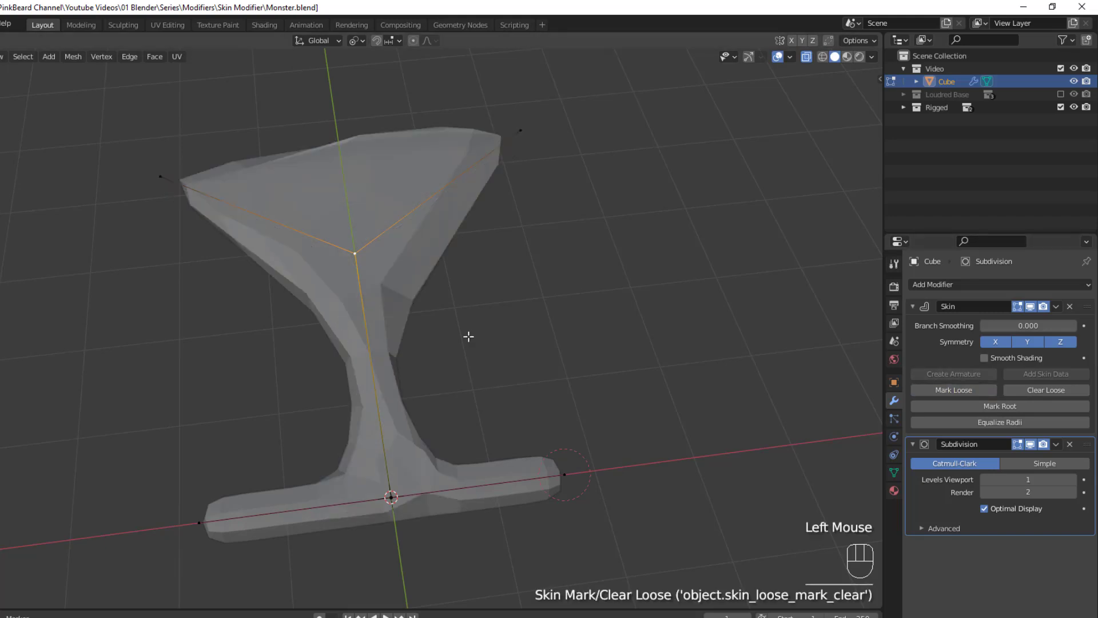
mouse_move(354, 261)
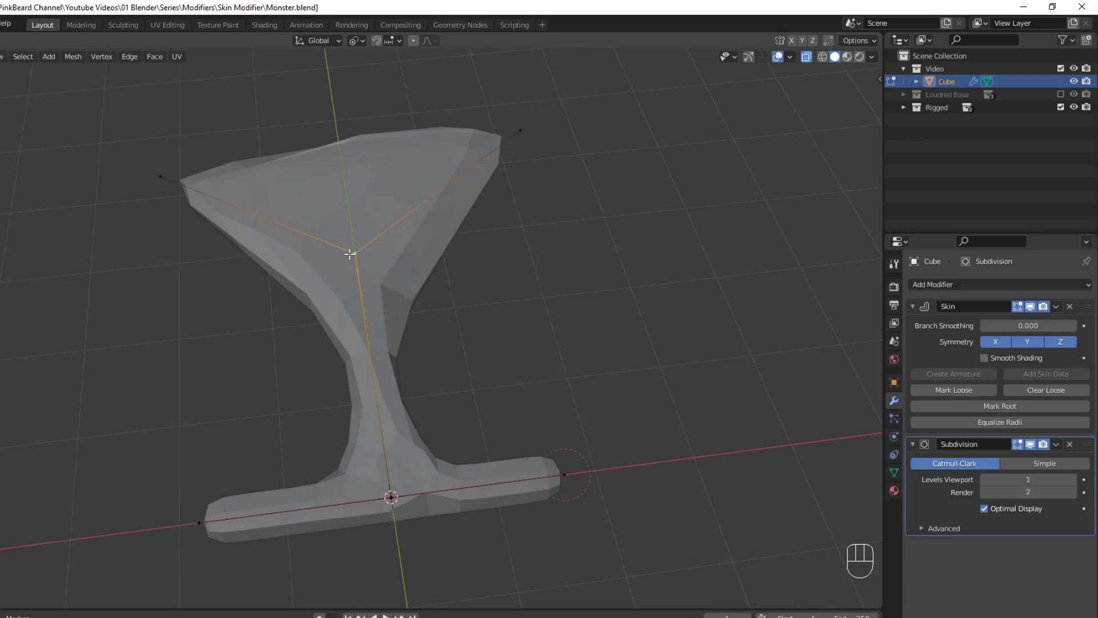
mouse_move(358, 265)
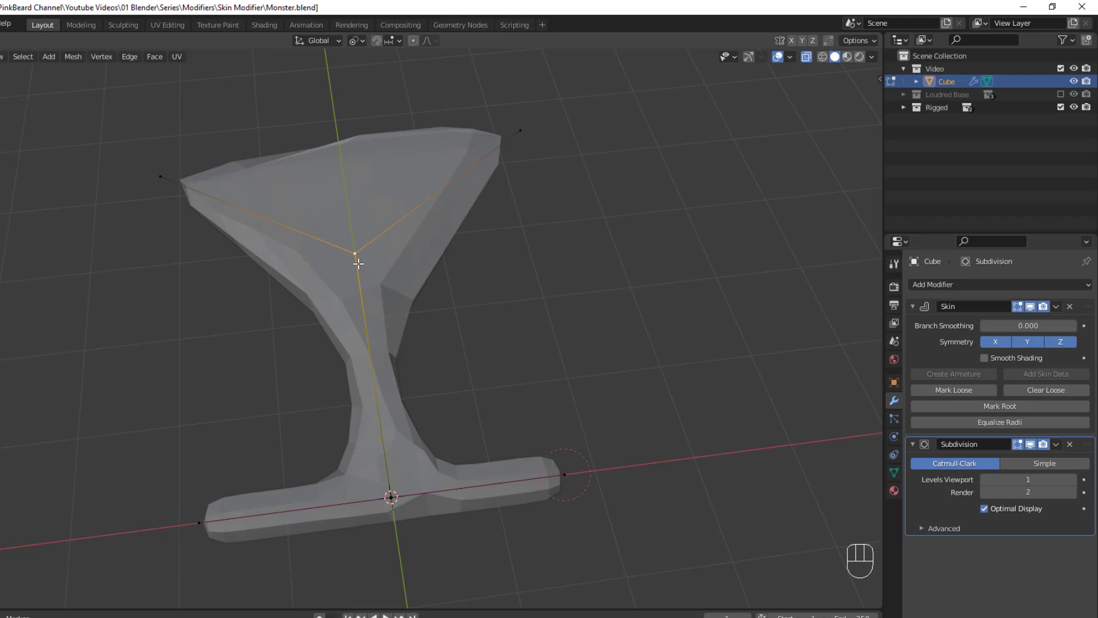
mouse_move(1047, 390)
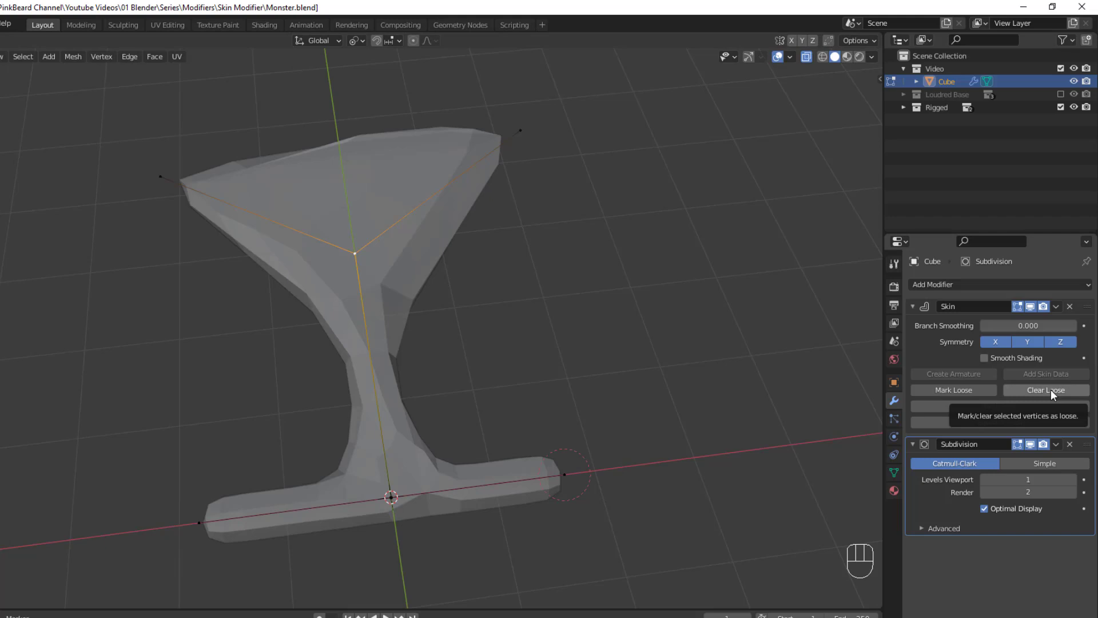
click(1046, 390)
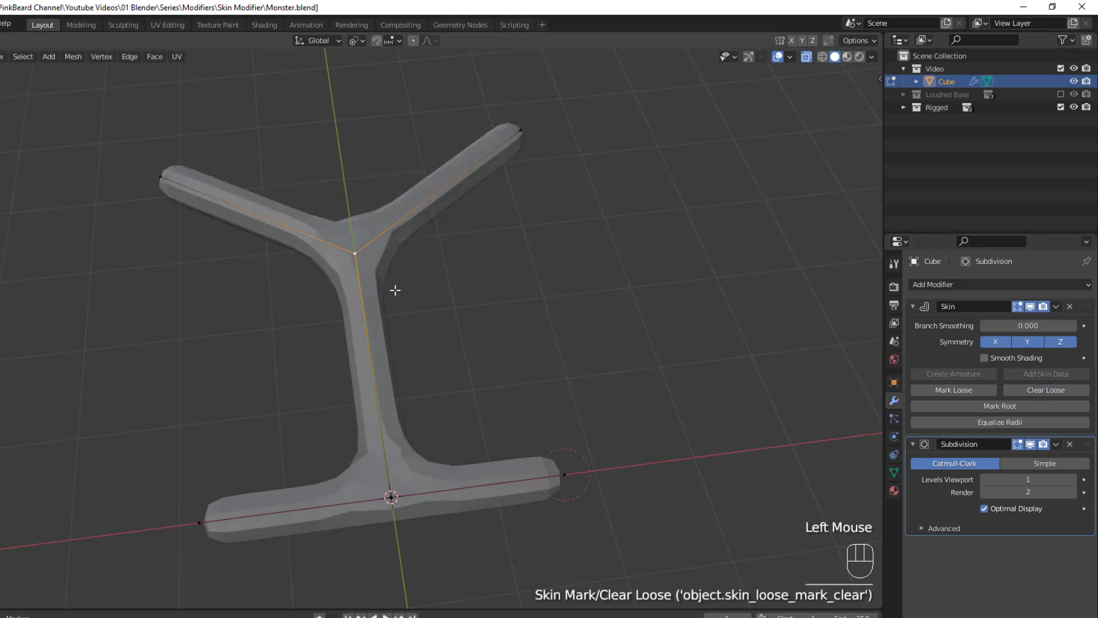
mouse_move(335, 356)
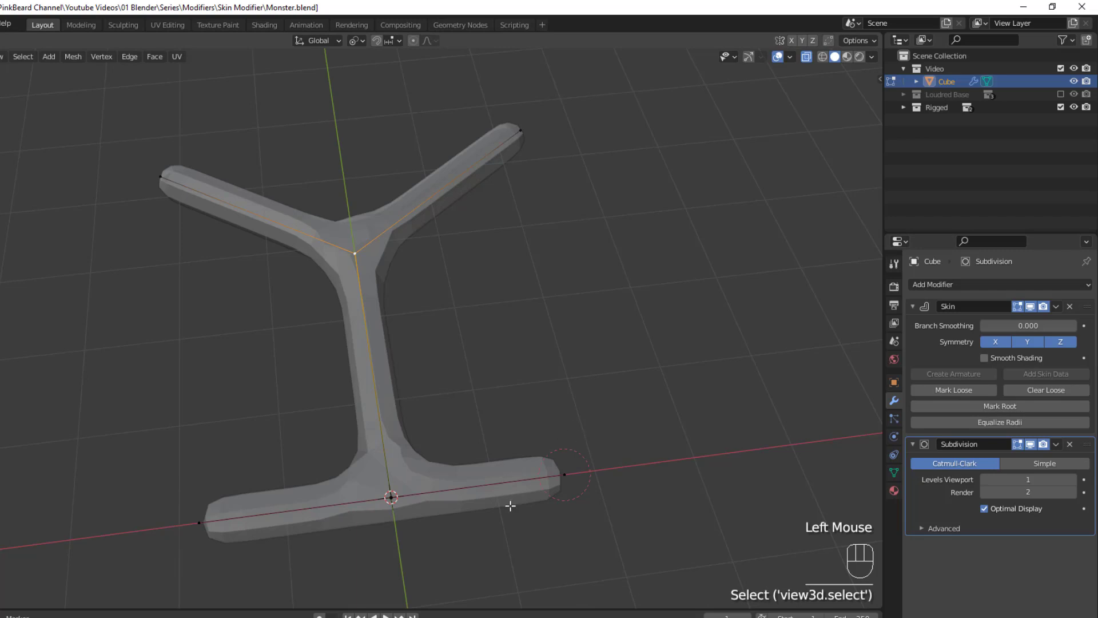
mouse_move(474, 467)
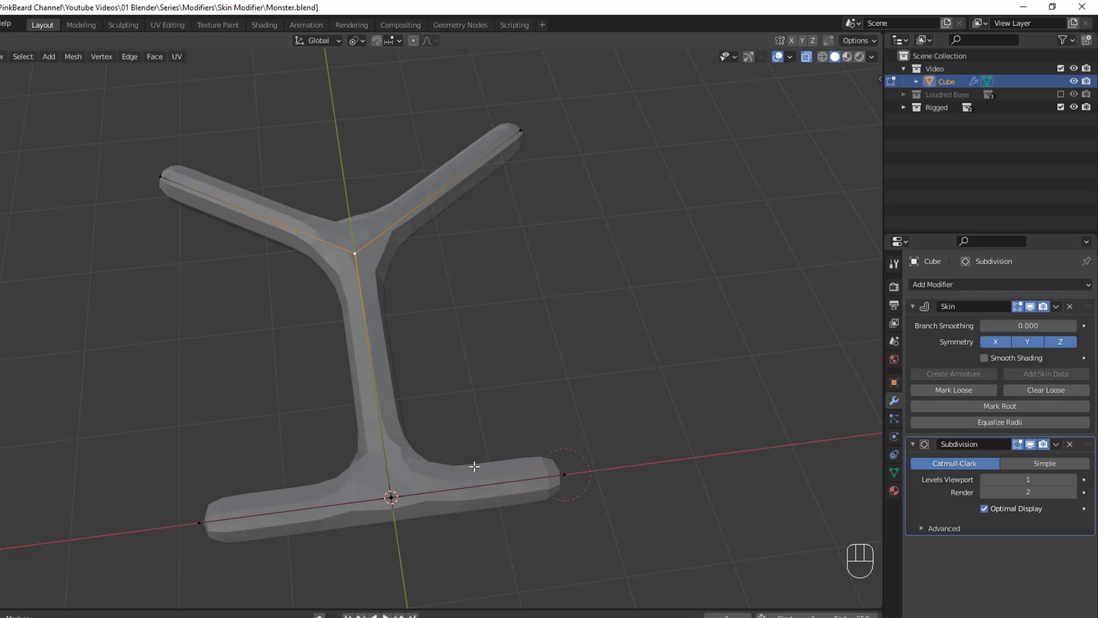
mouse_move(579, 477)
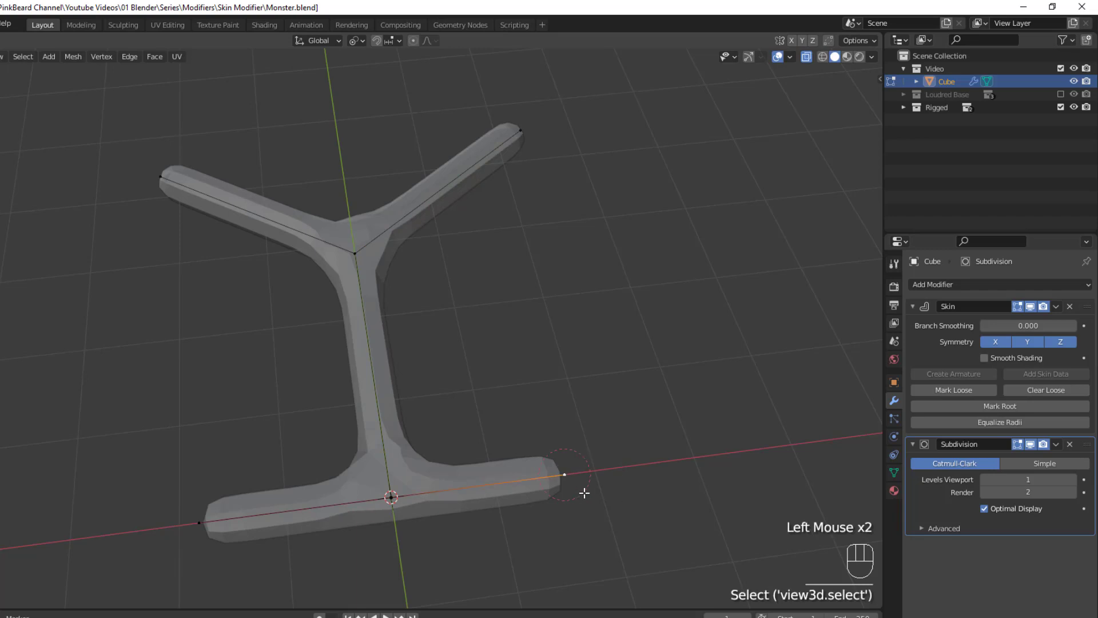
Extrude the T bar's right end along X and Mark Root on its centre vertex
key(e)
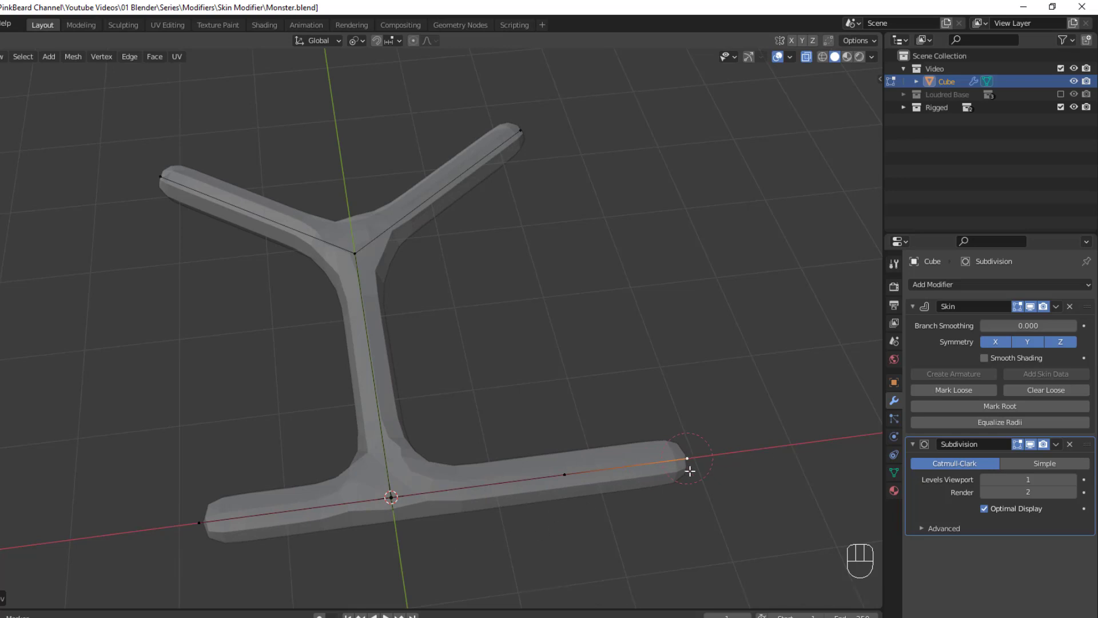
click(406, 504)
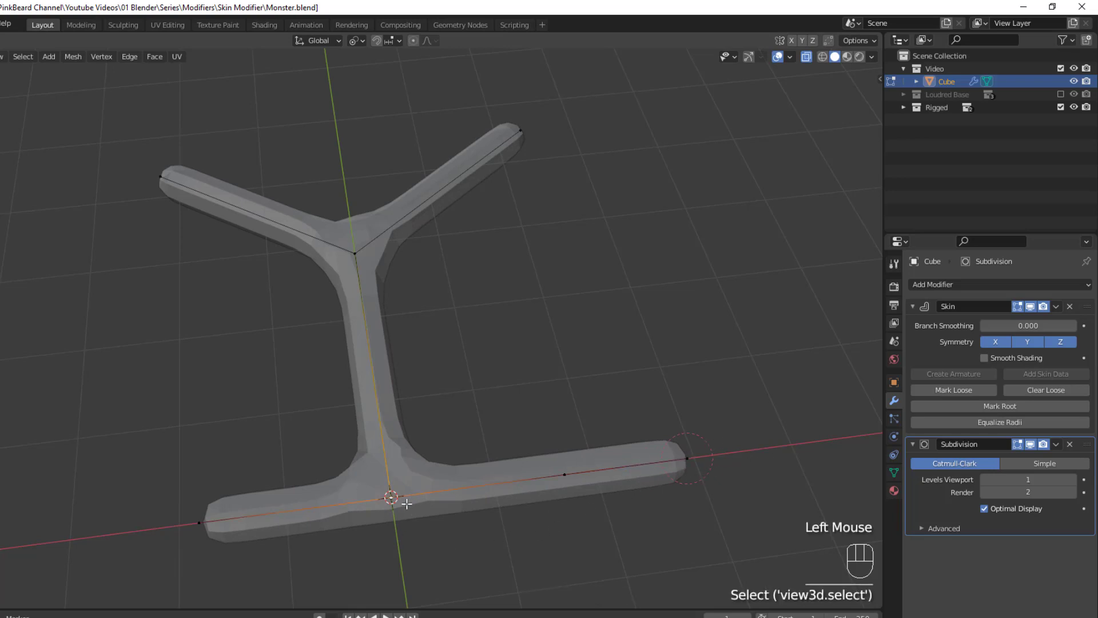
mouse_move(1000, 406)
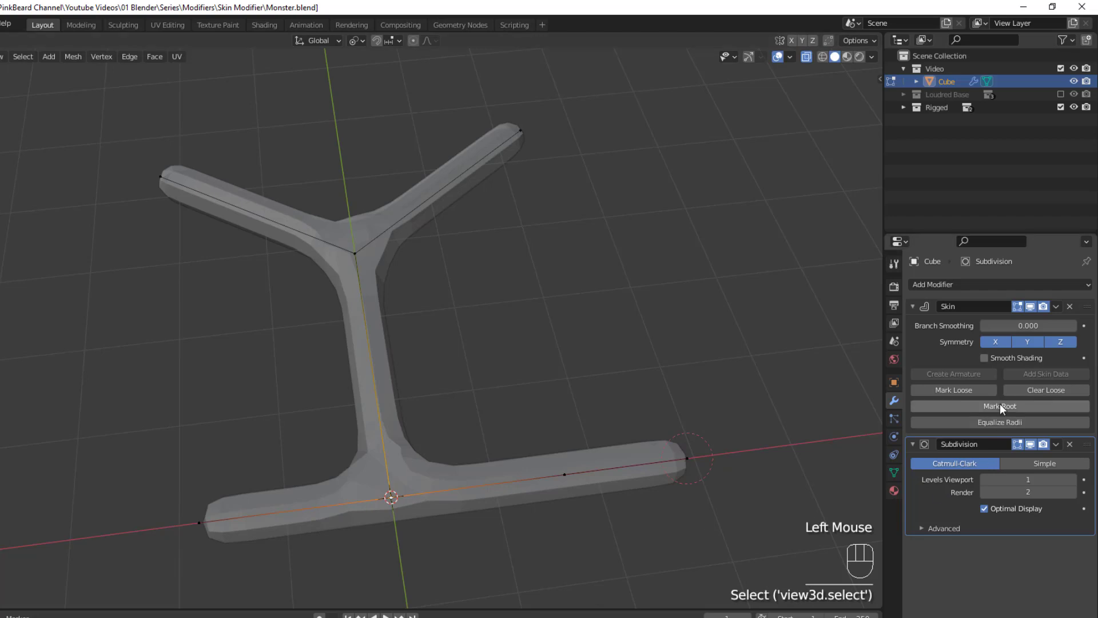
mouse_move(1000, 406)
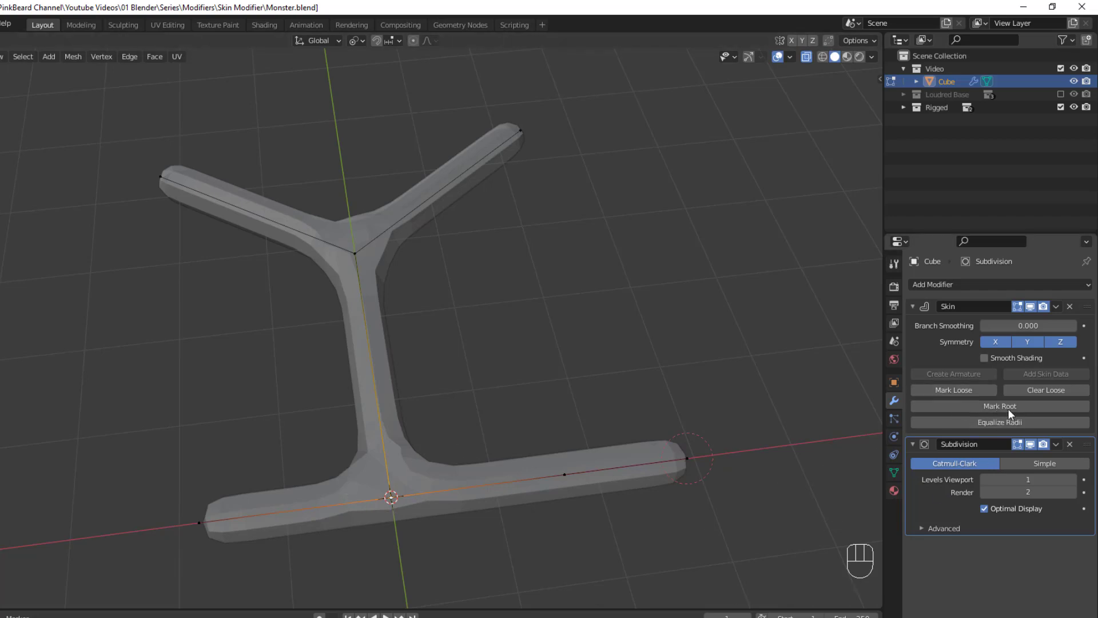
click(1000, 405)
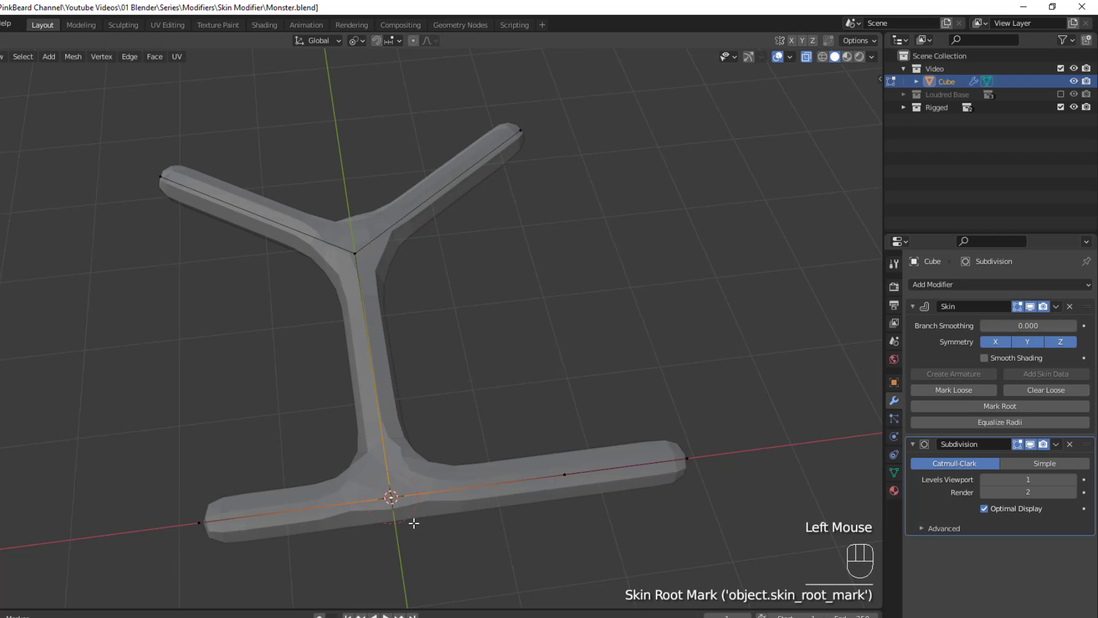
mouse_move(398, 524)
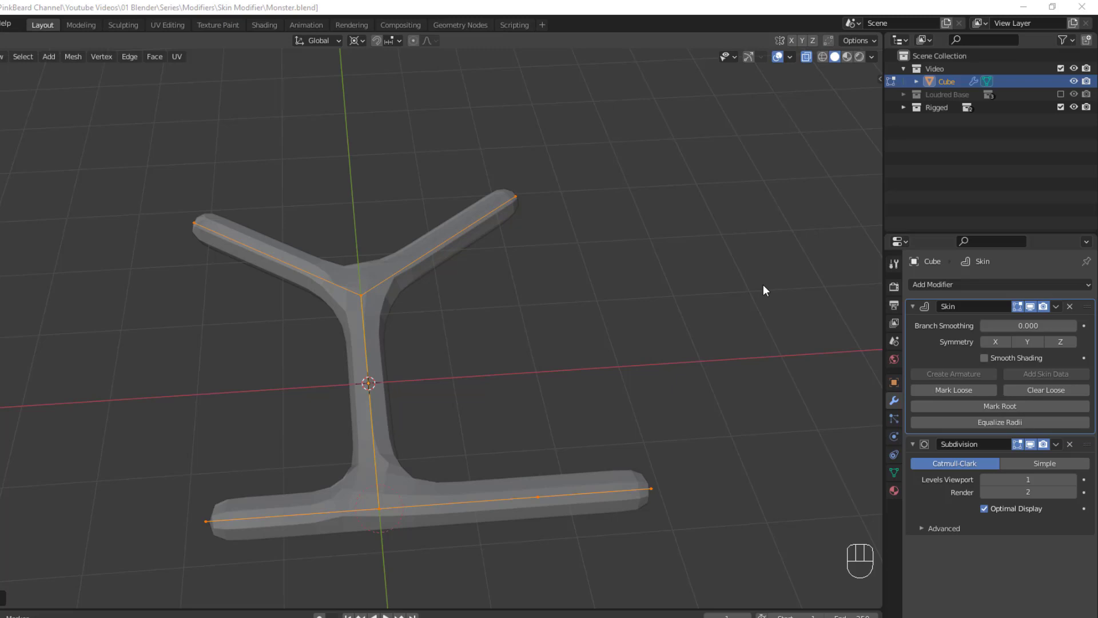
mouse_move(399, 325)
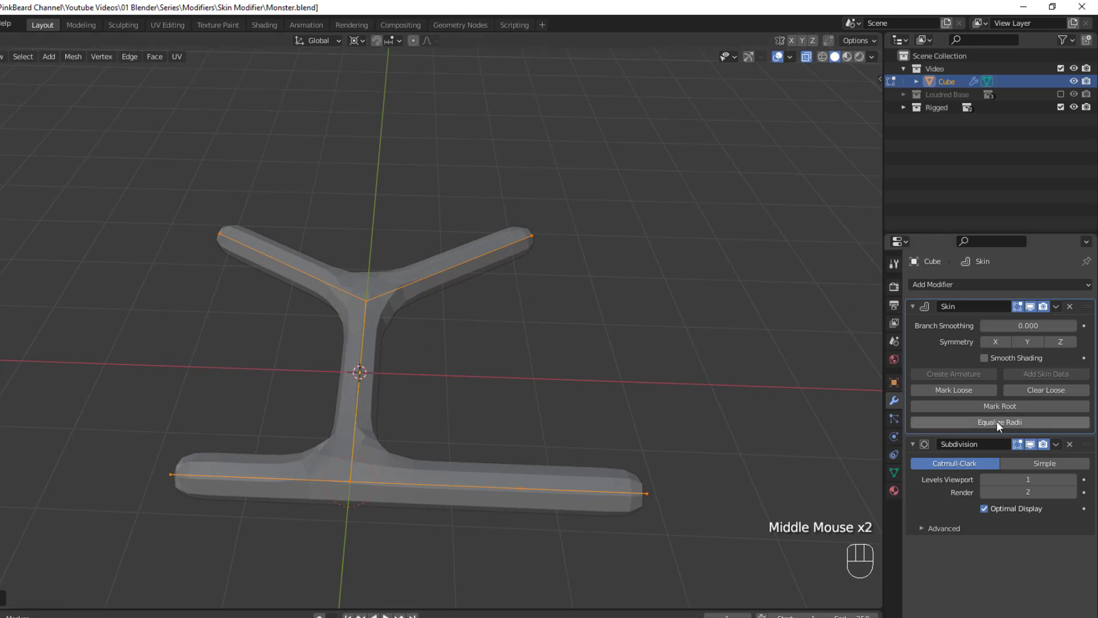
mouse_move(993, 417)
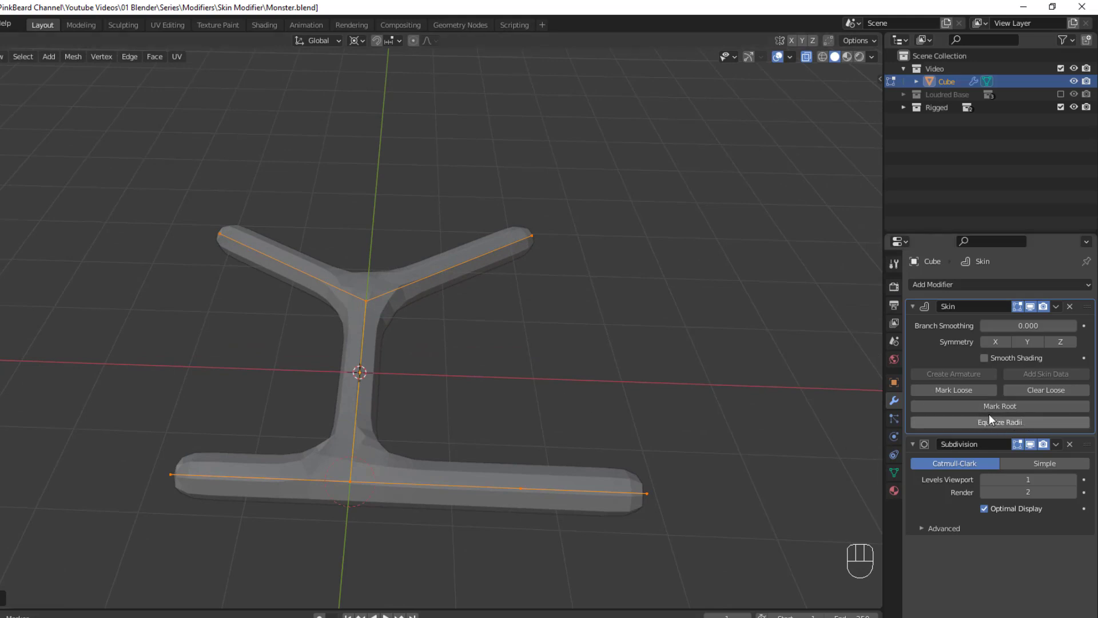
mouse_move(721, 421)
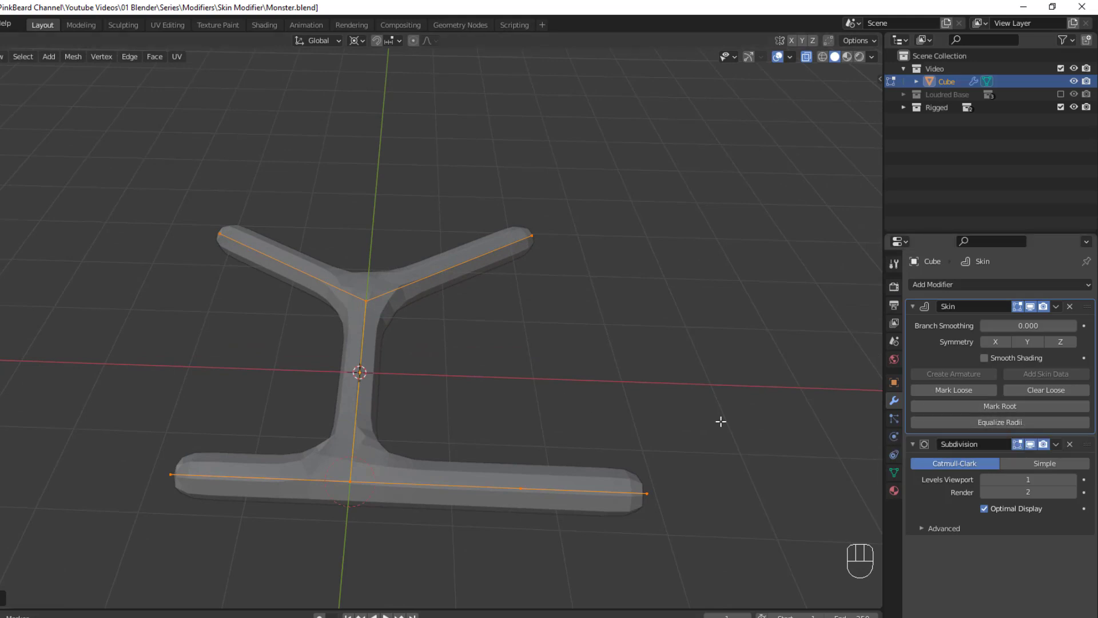
Disable Symmetry X/Y/Z and Equalize Radii across all selected vertices
click(386, 329)
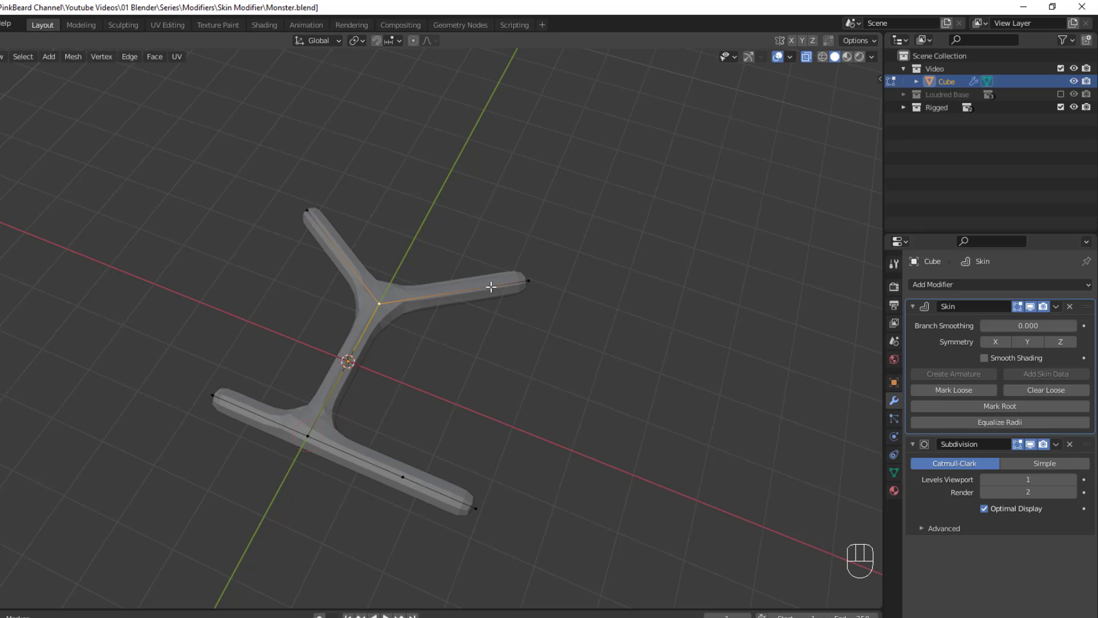
Widen the Y branch's skin radius, show radius values, and start resizing another vertex
key(ctrl+a)
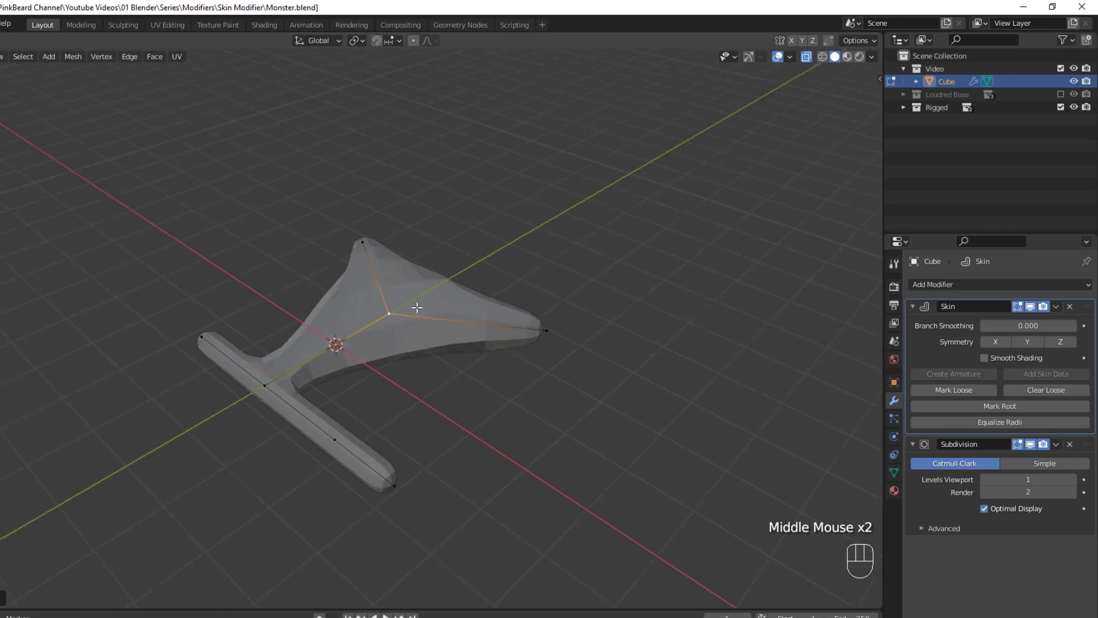
key(n)
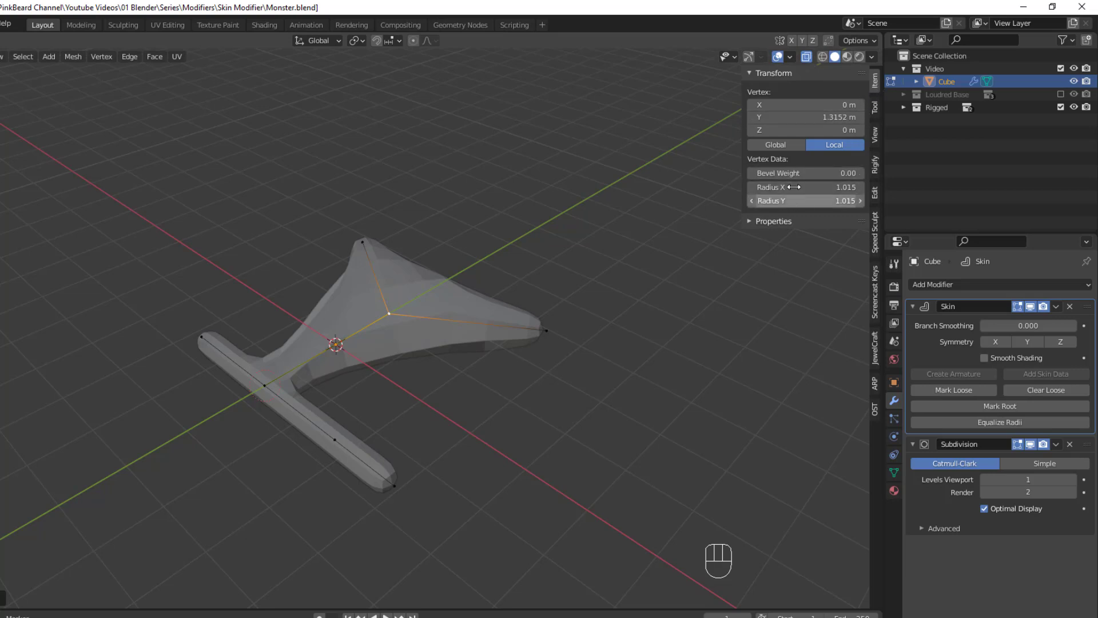
click(545, 332)
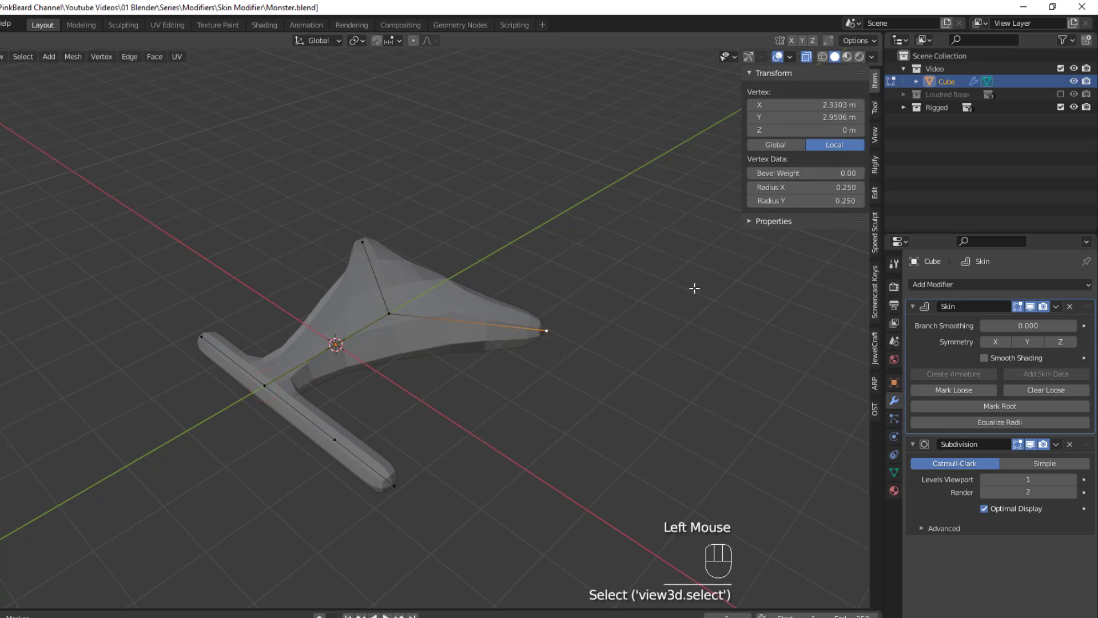
key(ctrl+a)
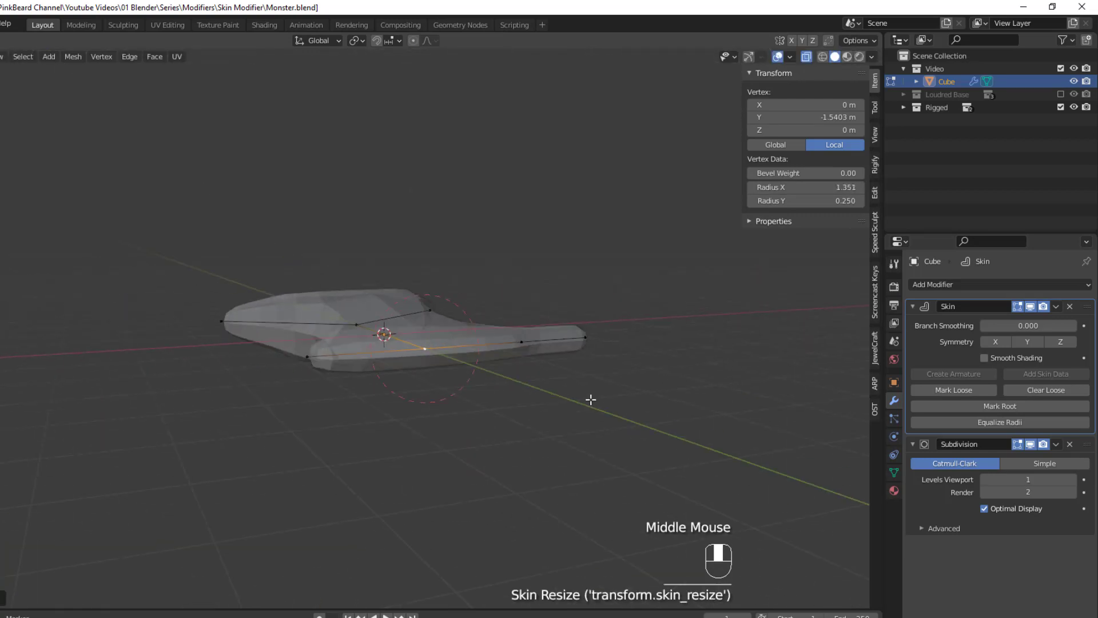
Confirm the enlarged radius and Equalize Radii on the skeleton's vertices
key(ctrl+a)
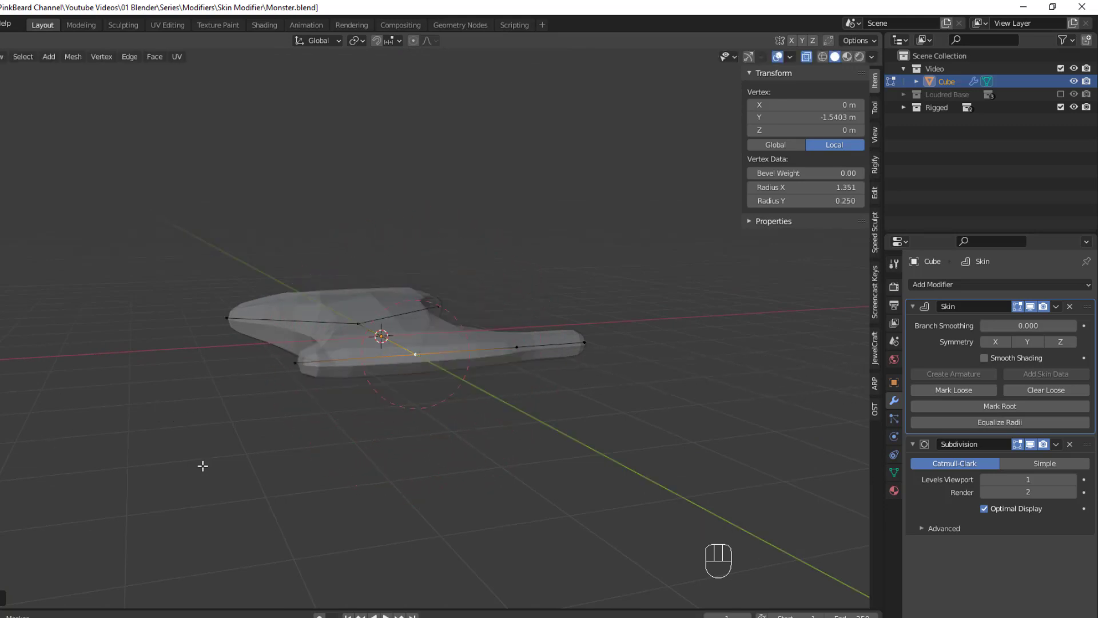
mouse_move(506, 275)
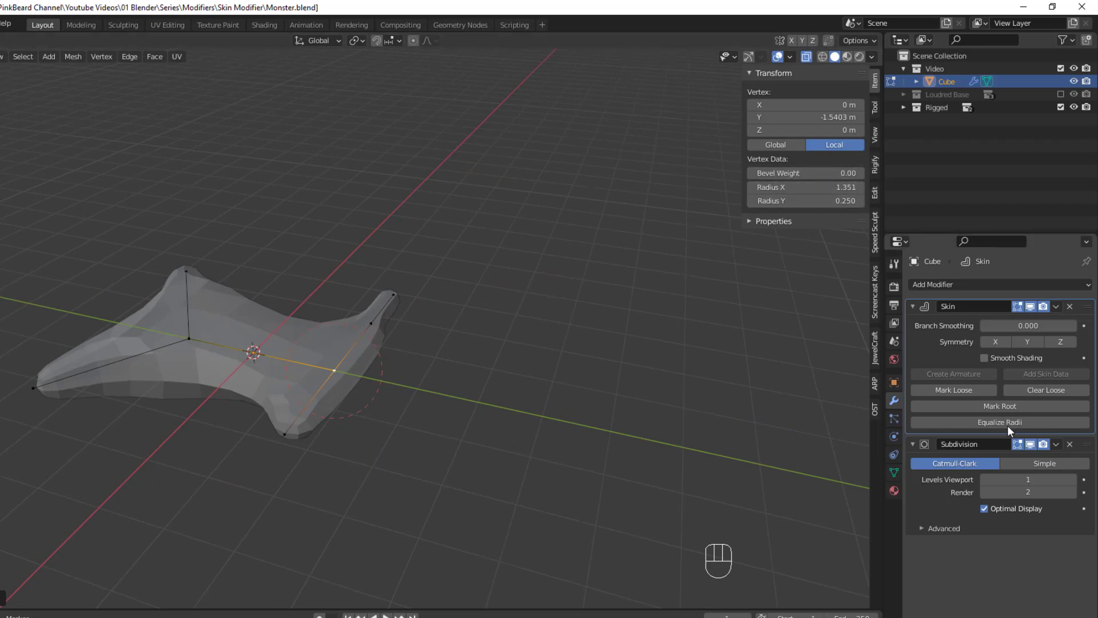
mouse_move(1028, 431)
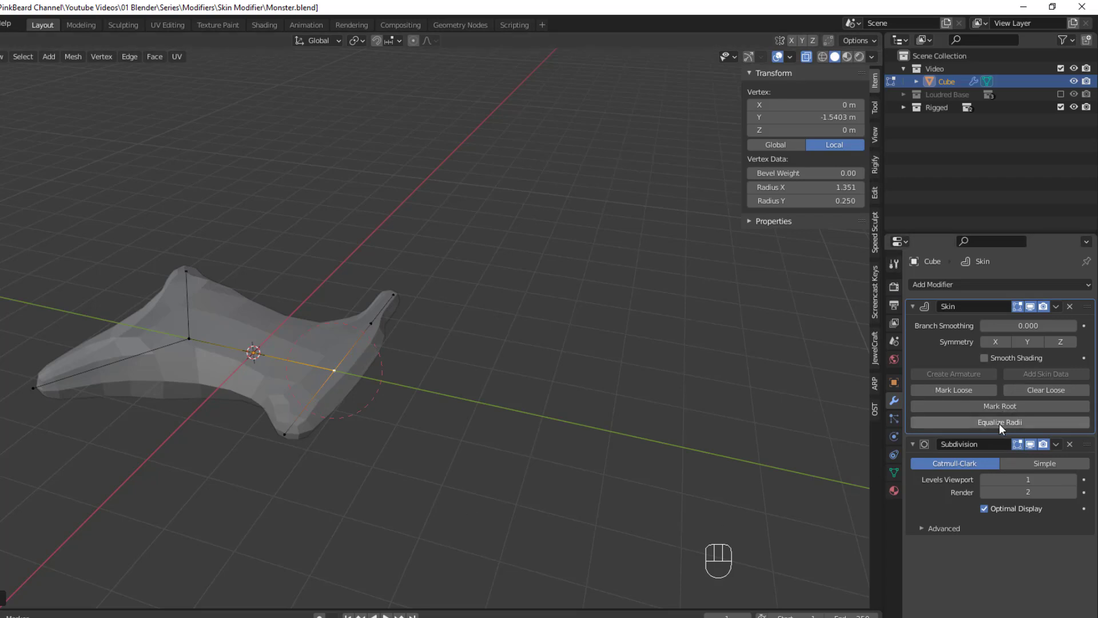
click(1000, 422)
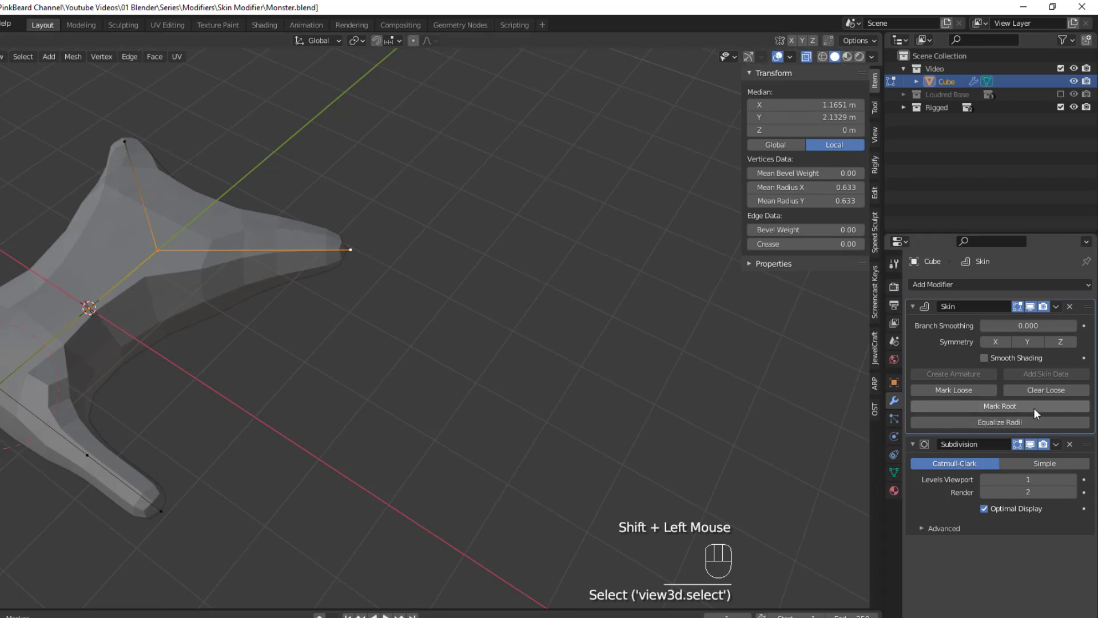
click(1000, 423)
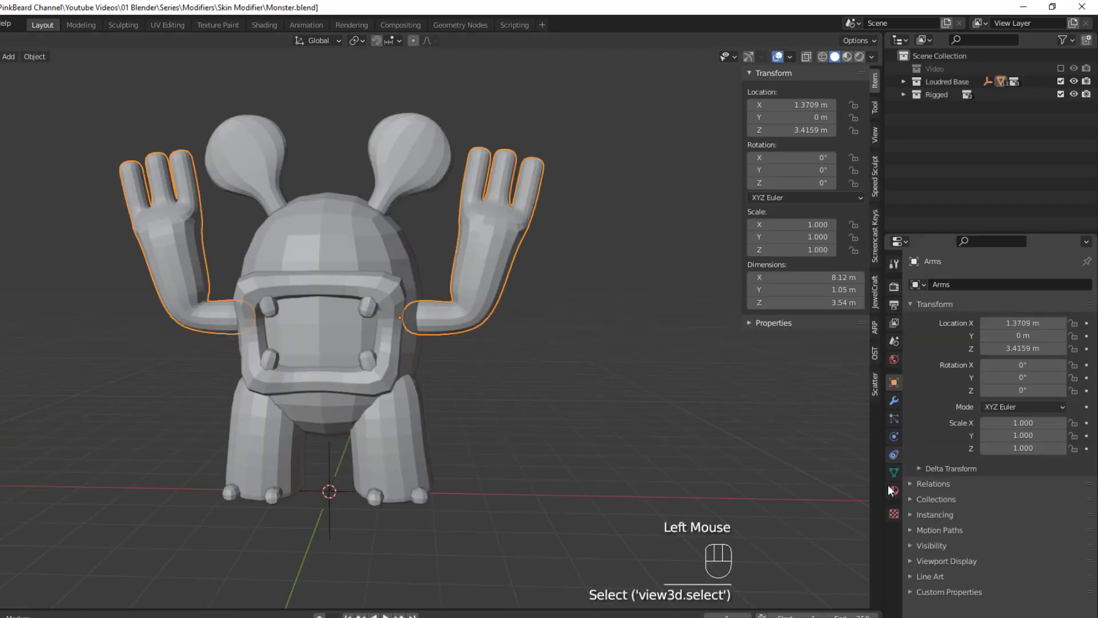
Show the arms' Skin, Subdivision and Mirror modifier stack and view the arm skeleton in Edit Mode
click(894, 400)
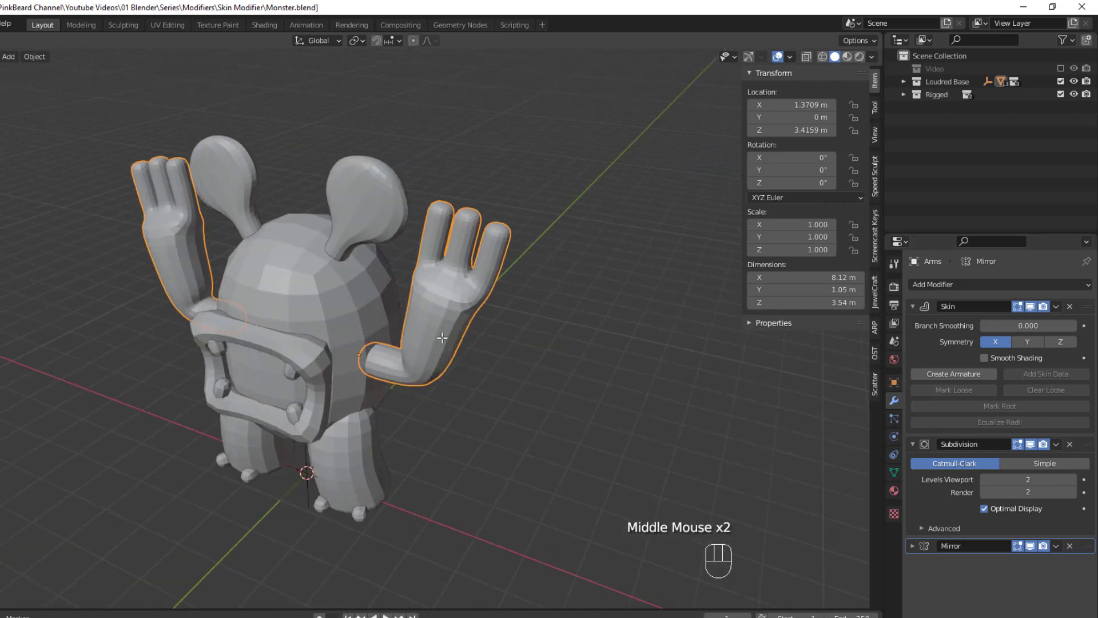
key(Tab)
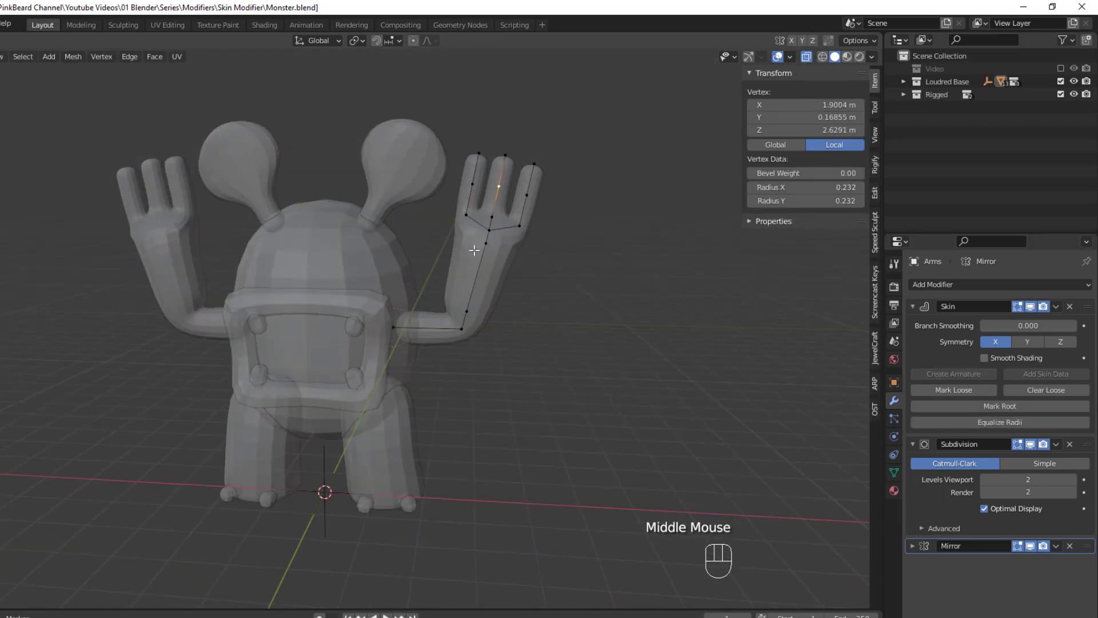
key(Tab)
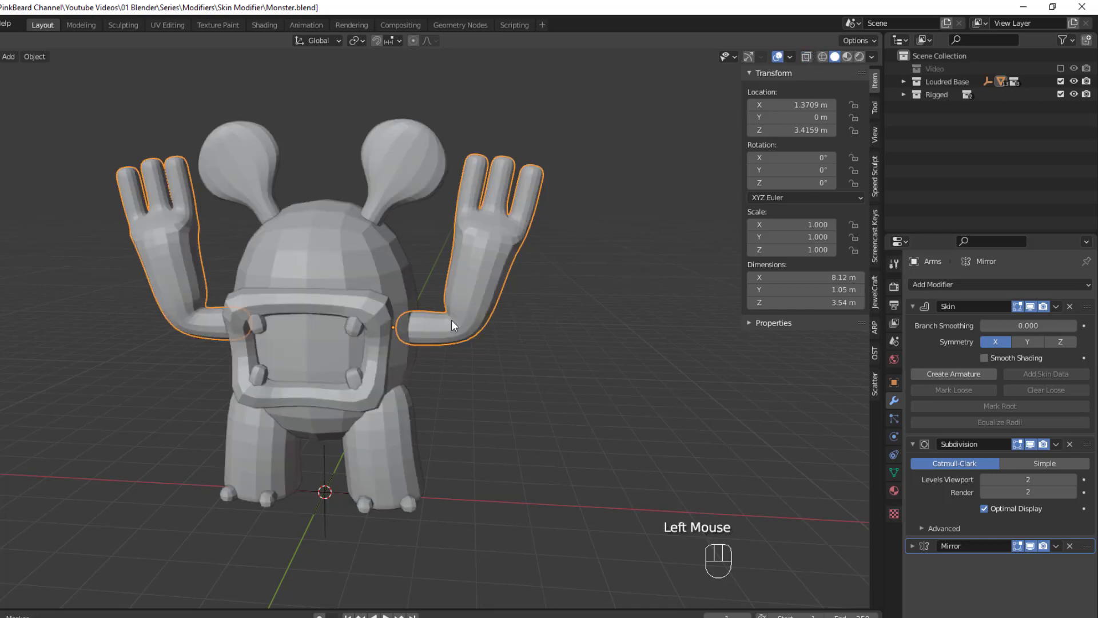
mouse_move(376, 249)
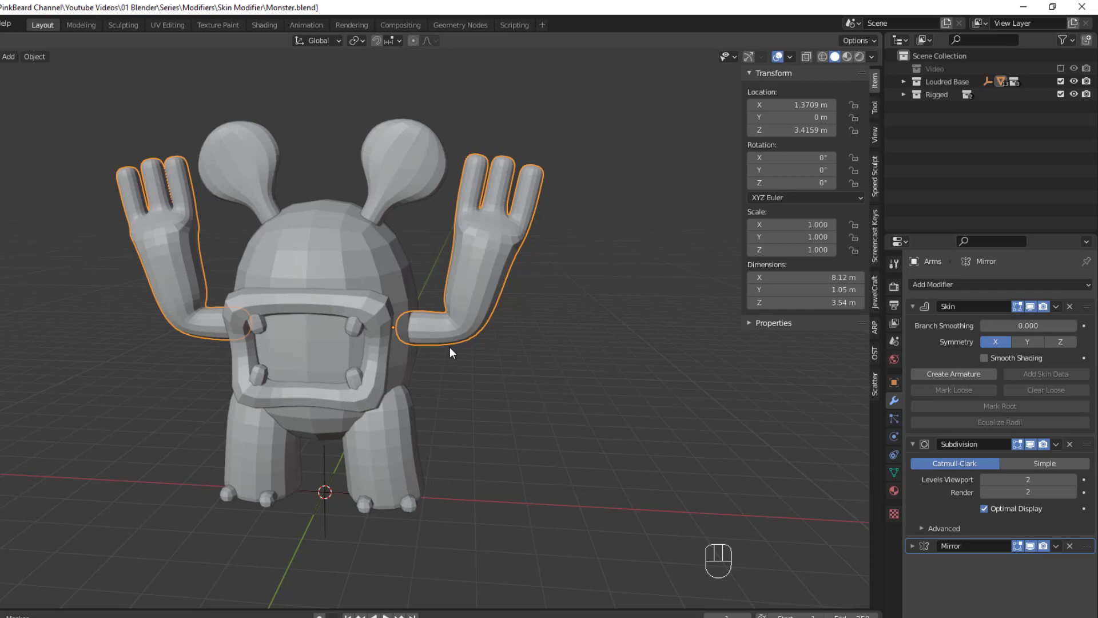
mouse_move(449, 343)
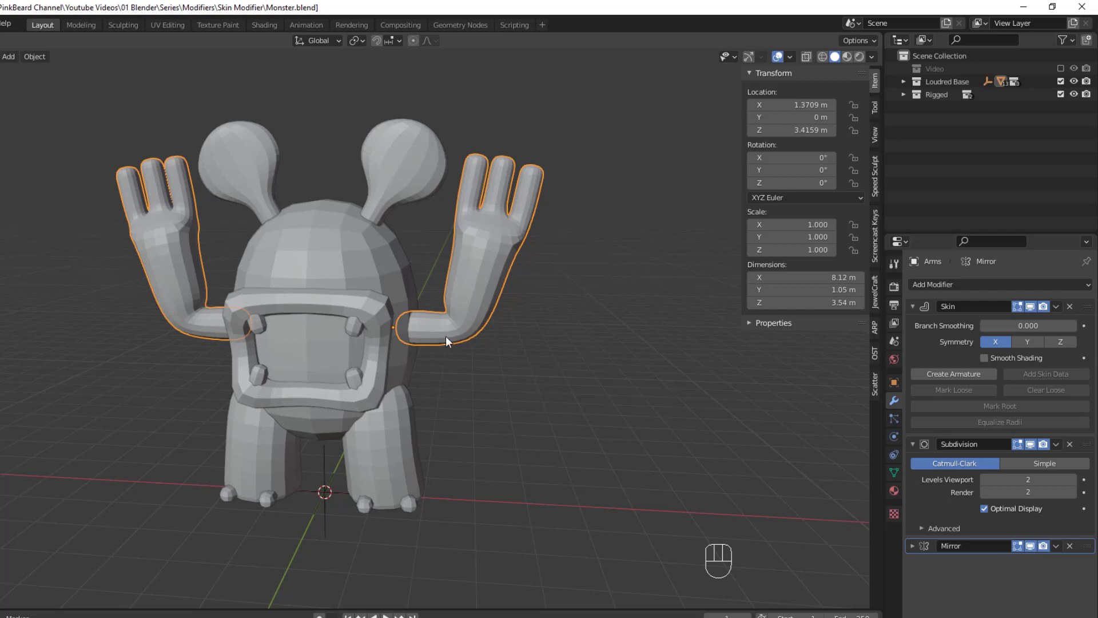
mouse_move(953, 373)
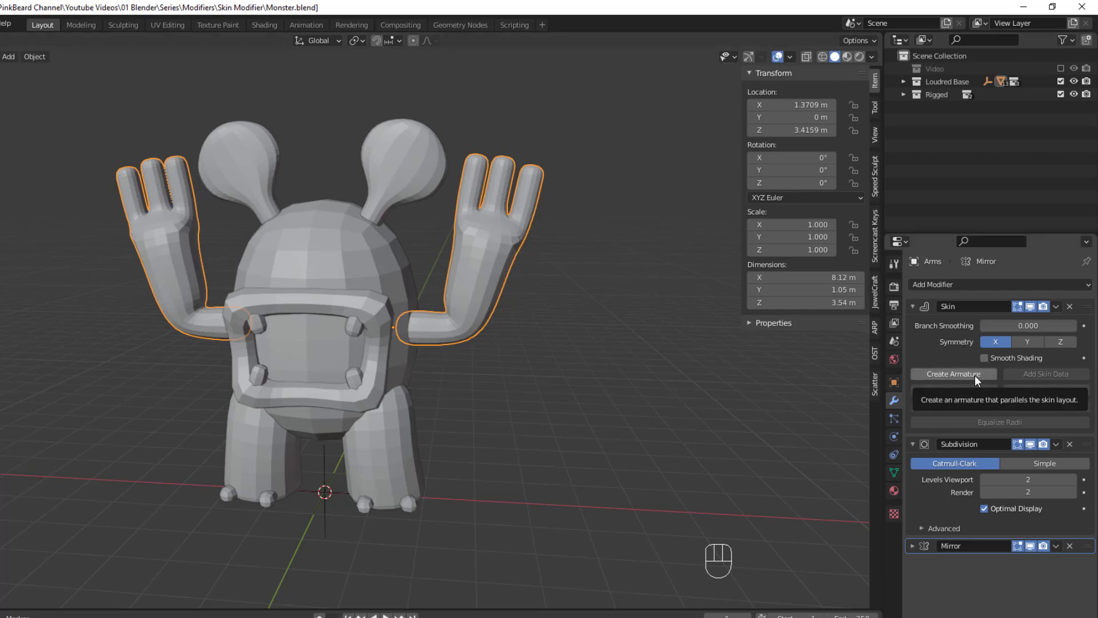
mouse_move(979, 383)
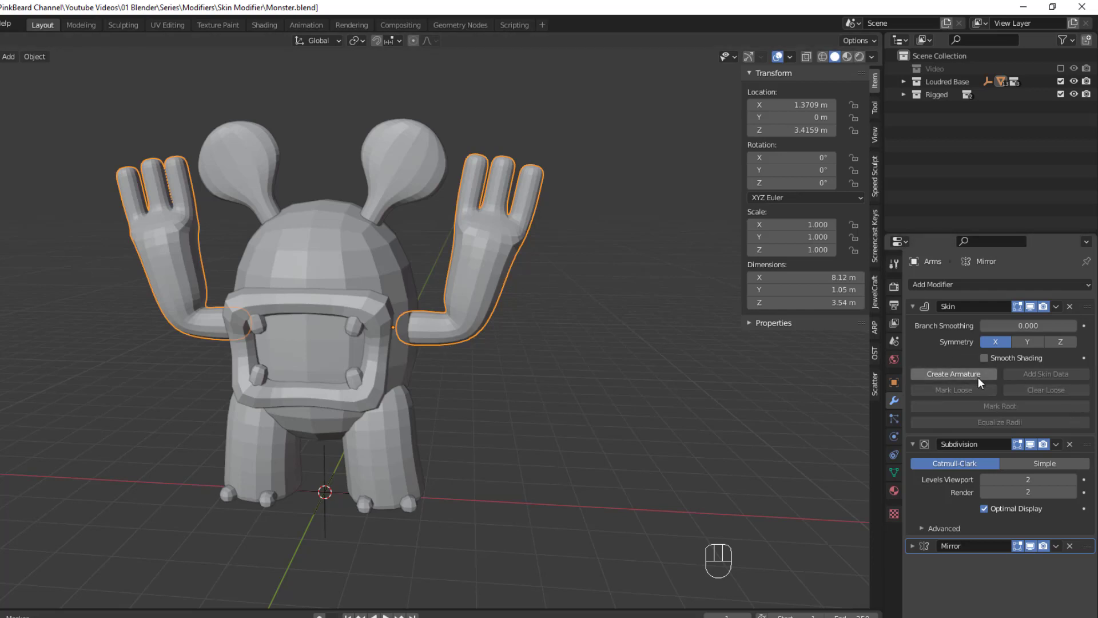
Create an armature from the arm's Skin modifier and rotate the finger bones in Pose Mode to bend them
click(954, 373)
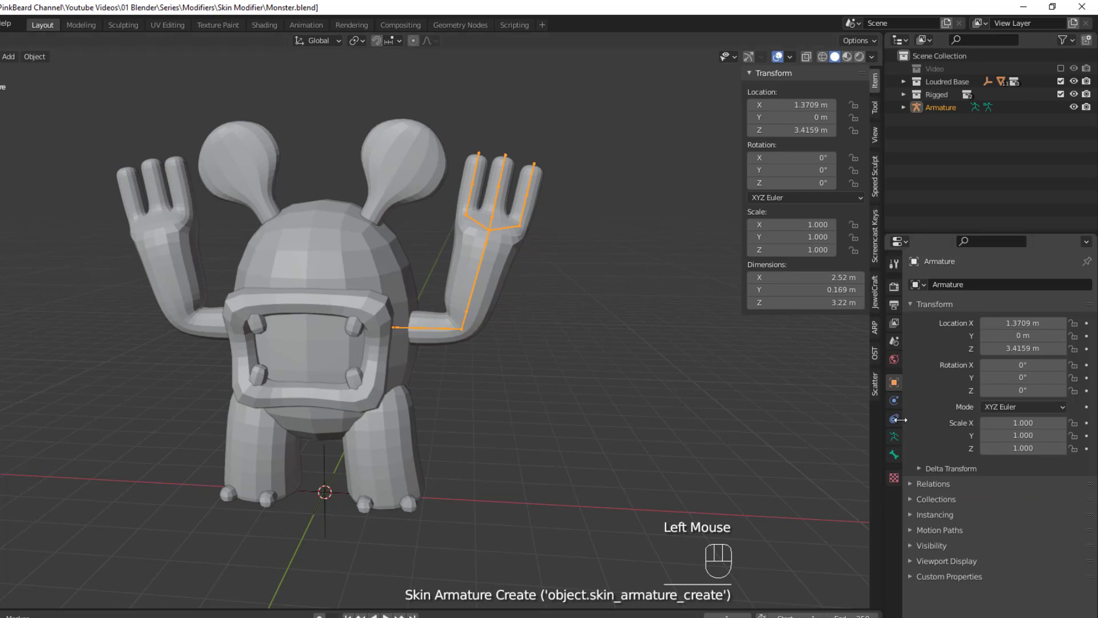
mouse_move(488, 249)
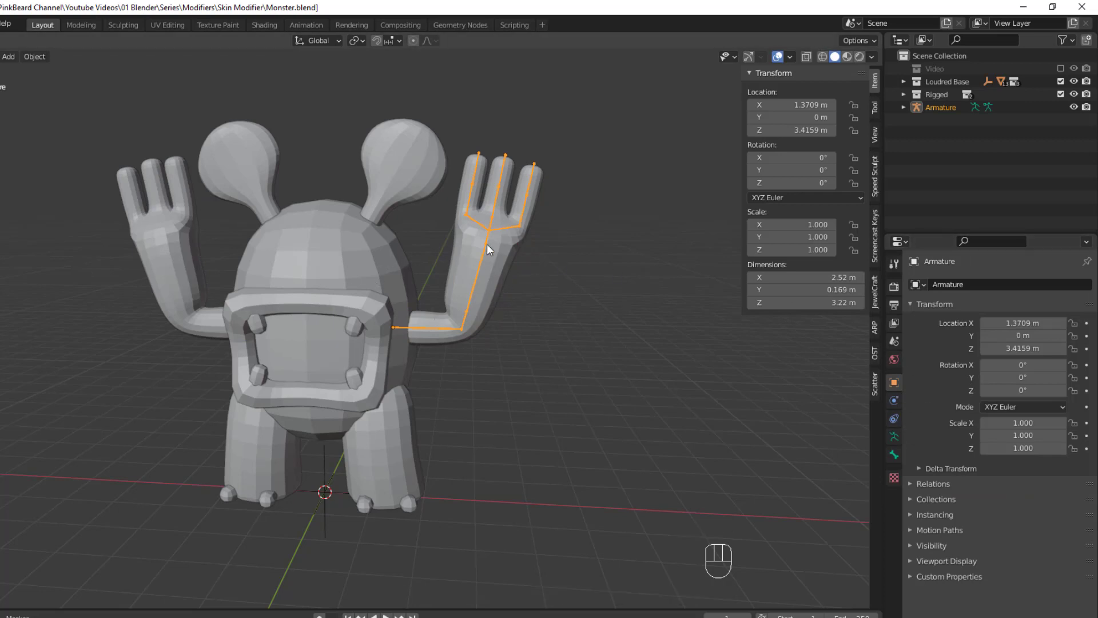
mouse_move(492, 283)
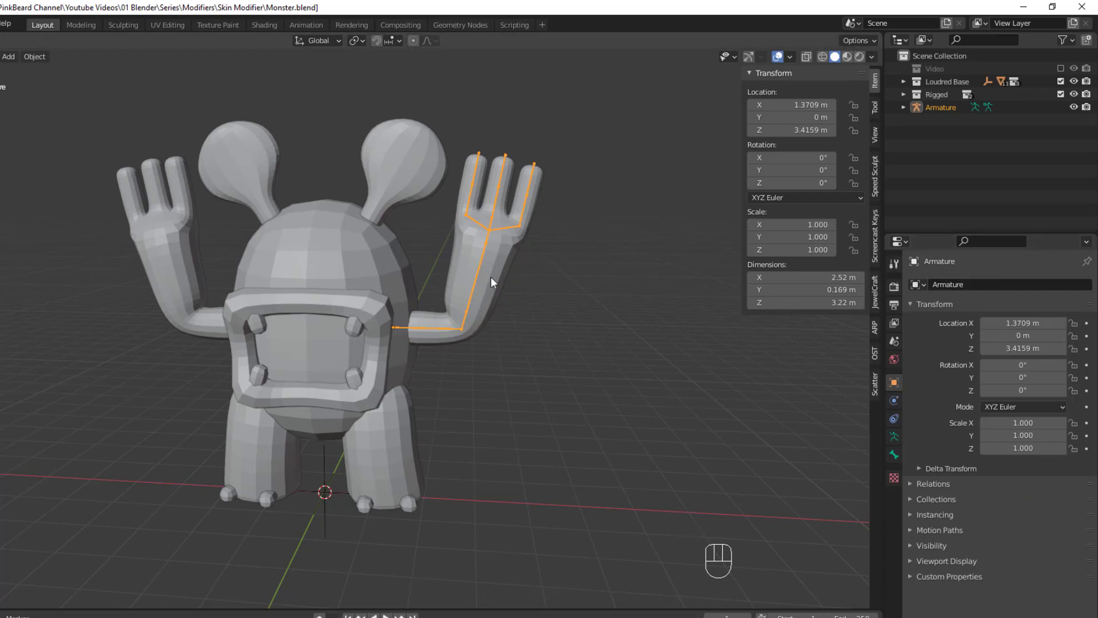
key(Ctrl+Tab)
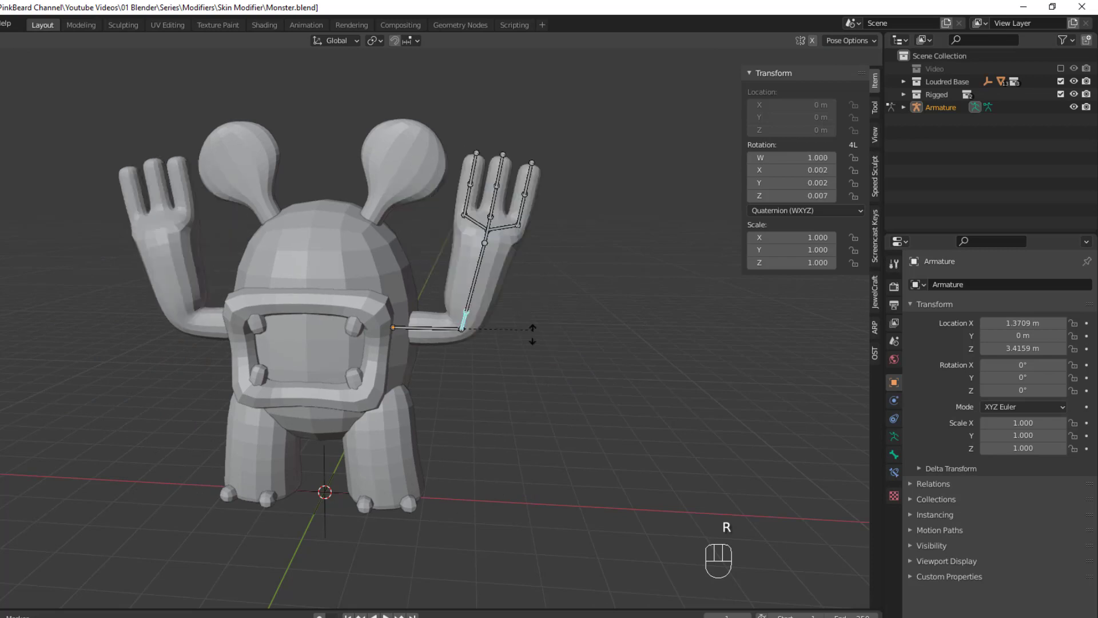
click(479, 292)
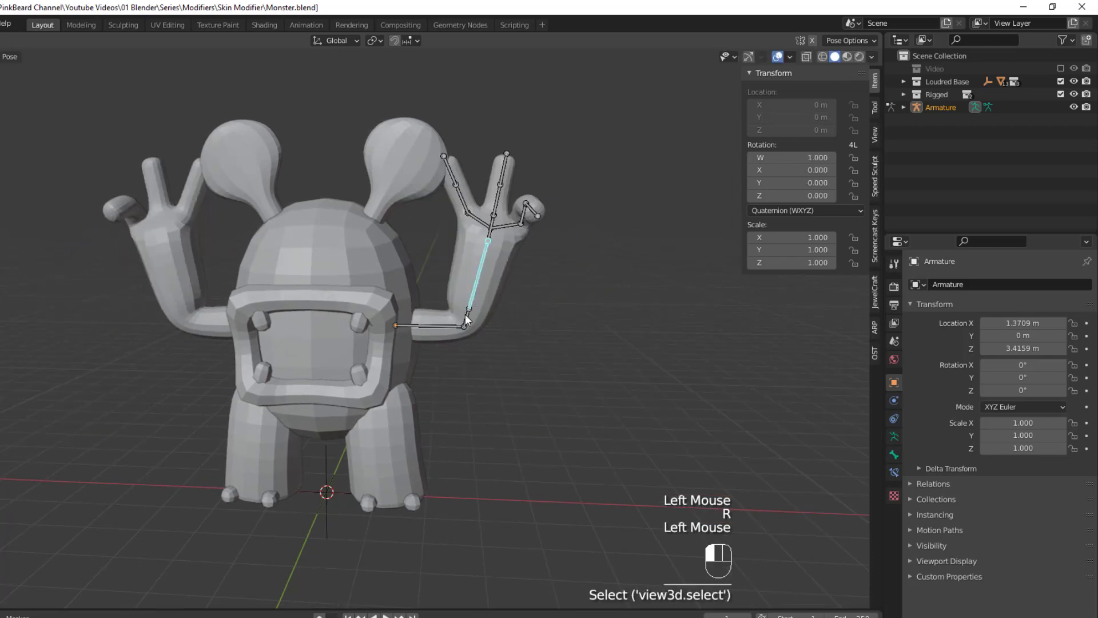
scroll(up, 3)
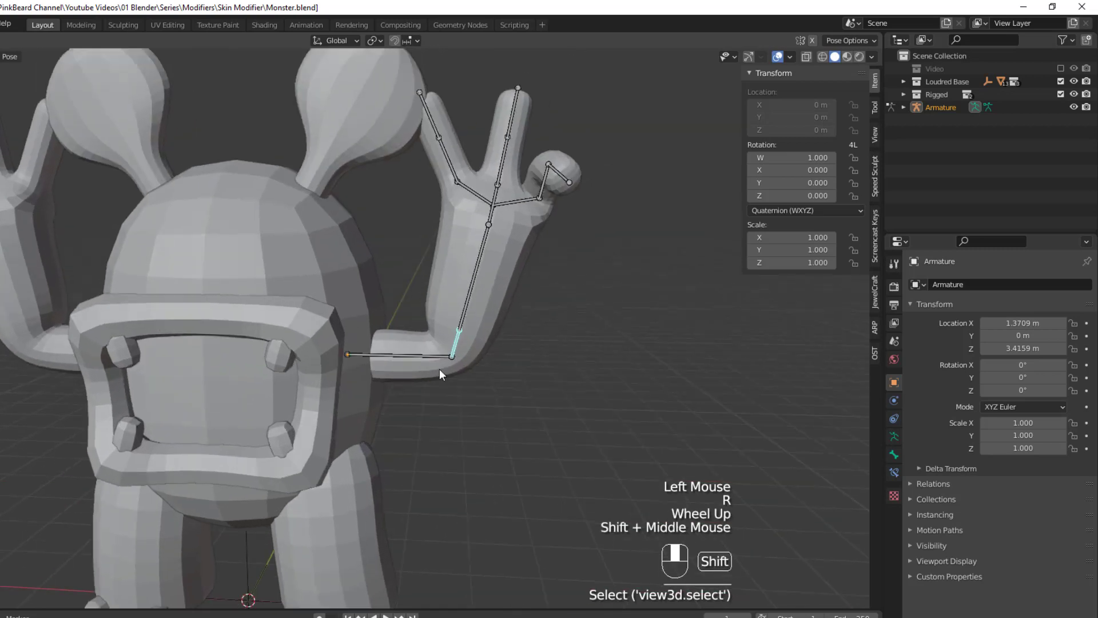
scroll(up, 3)
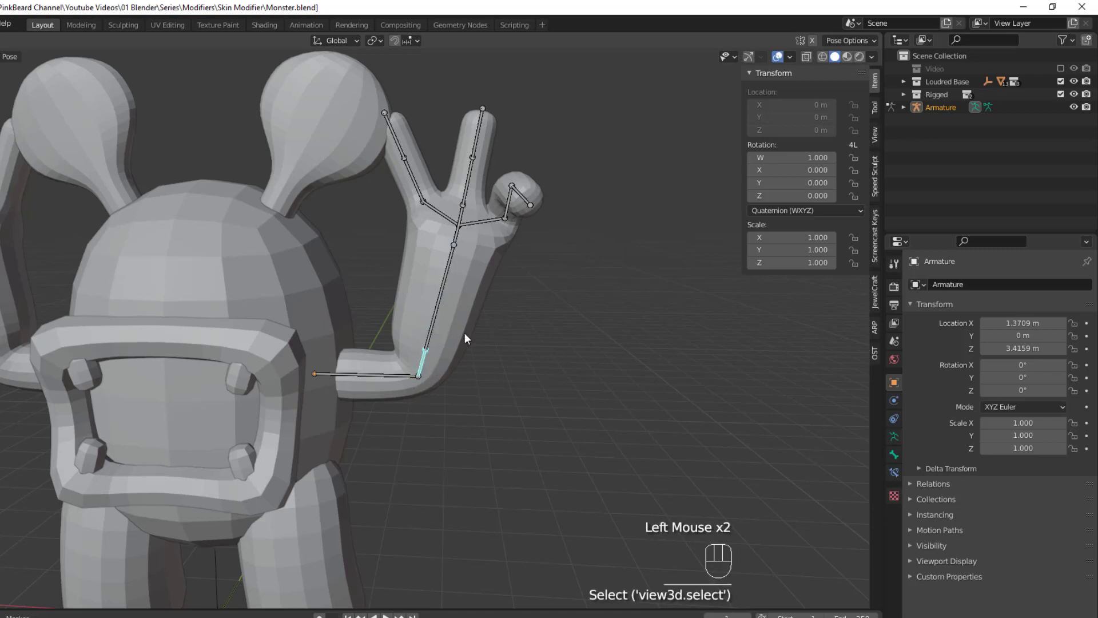
Insert a keyframe for the current bone pose and play the arm animation on the timeline
right_click(455, 323)
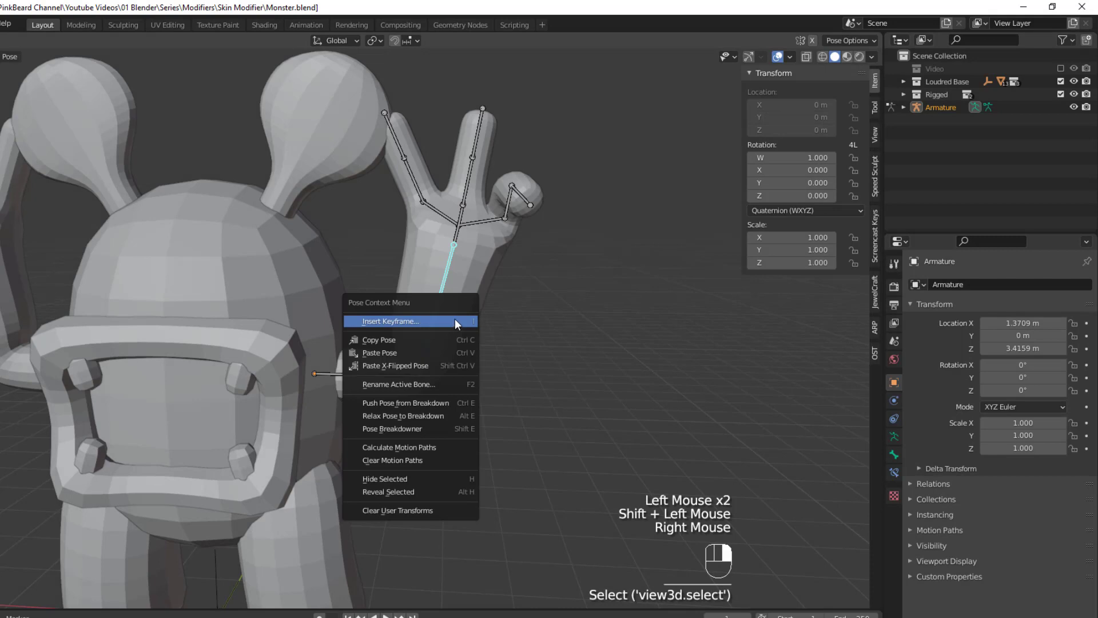
click(389, 321)
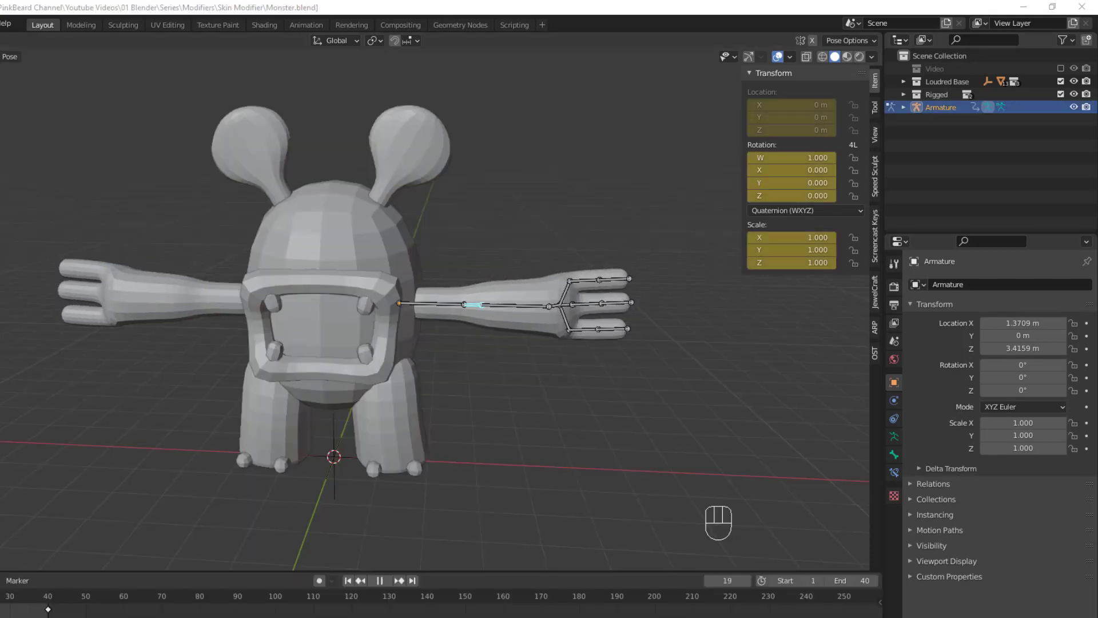
click(380, 581)
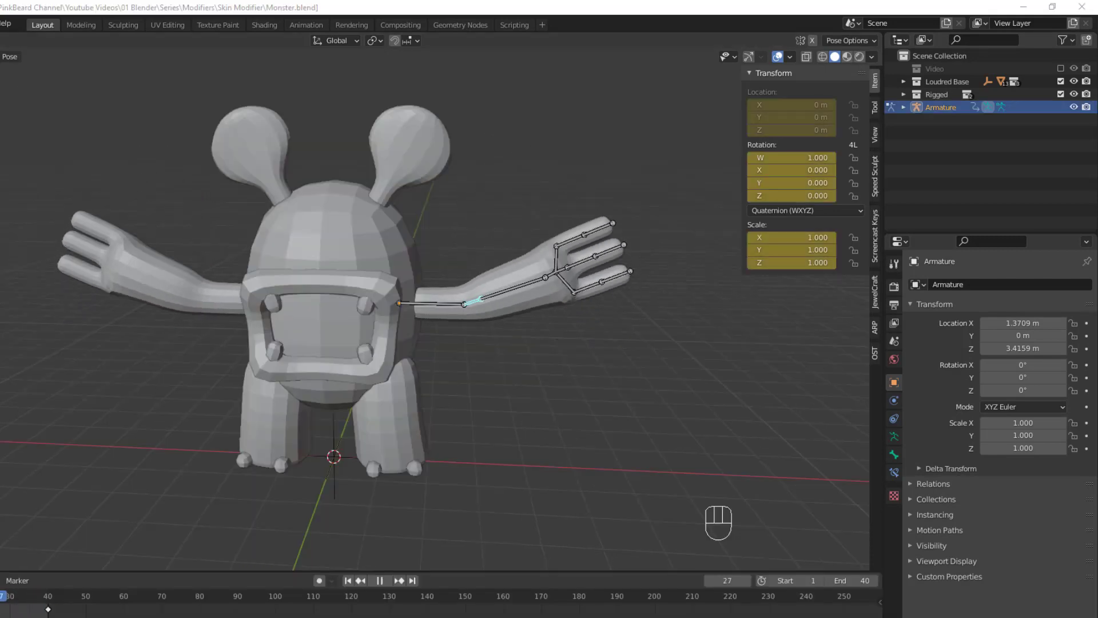